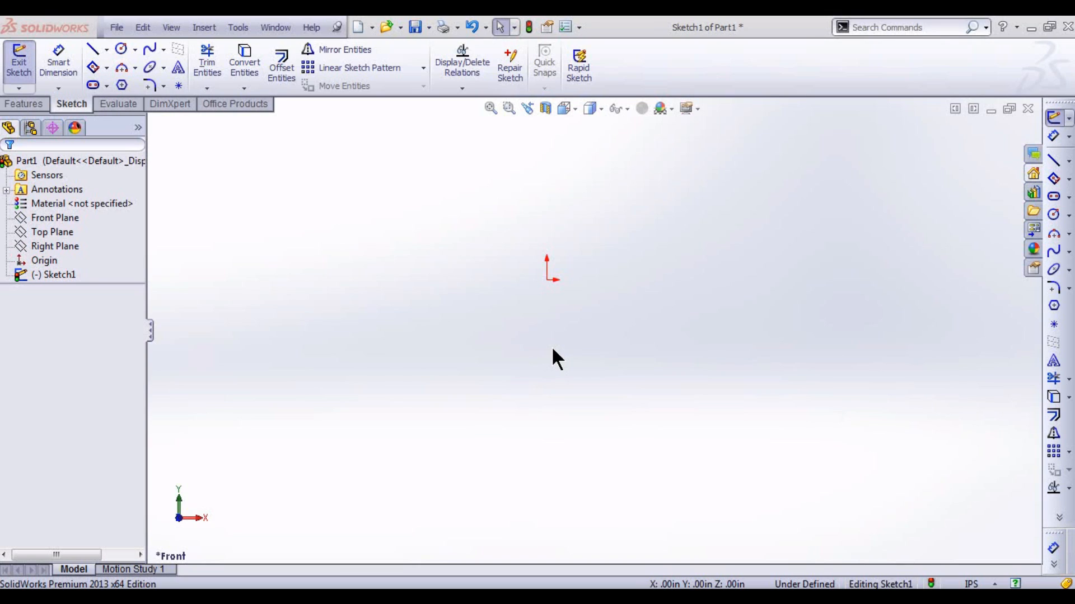
{"action": "mouse_move", "coordinate": [336, 307]}
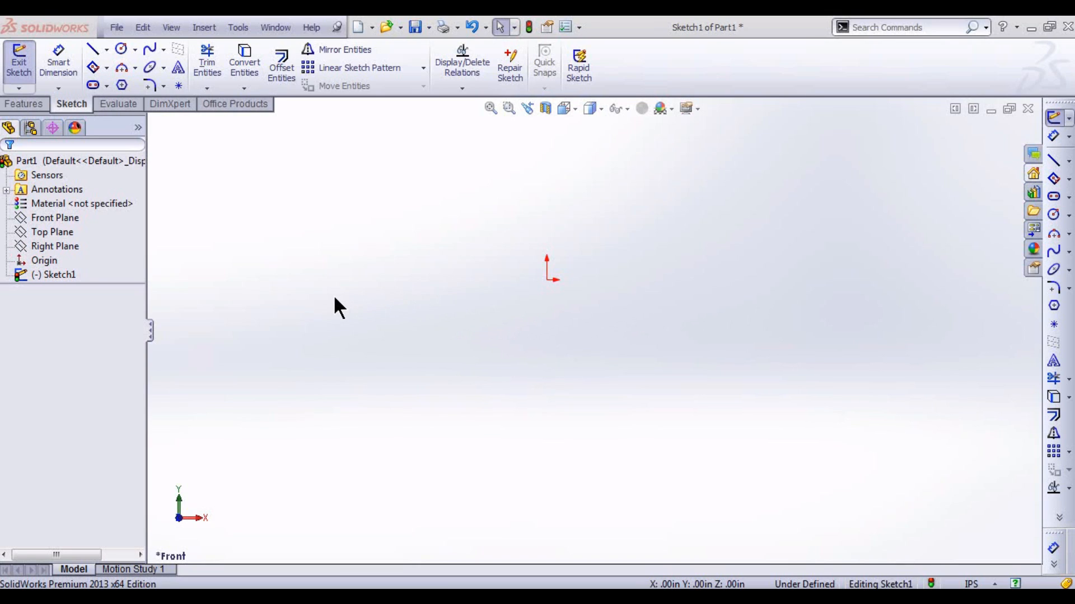
{"action": "mouse_move", "coordinate": [149, 519]}
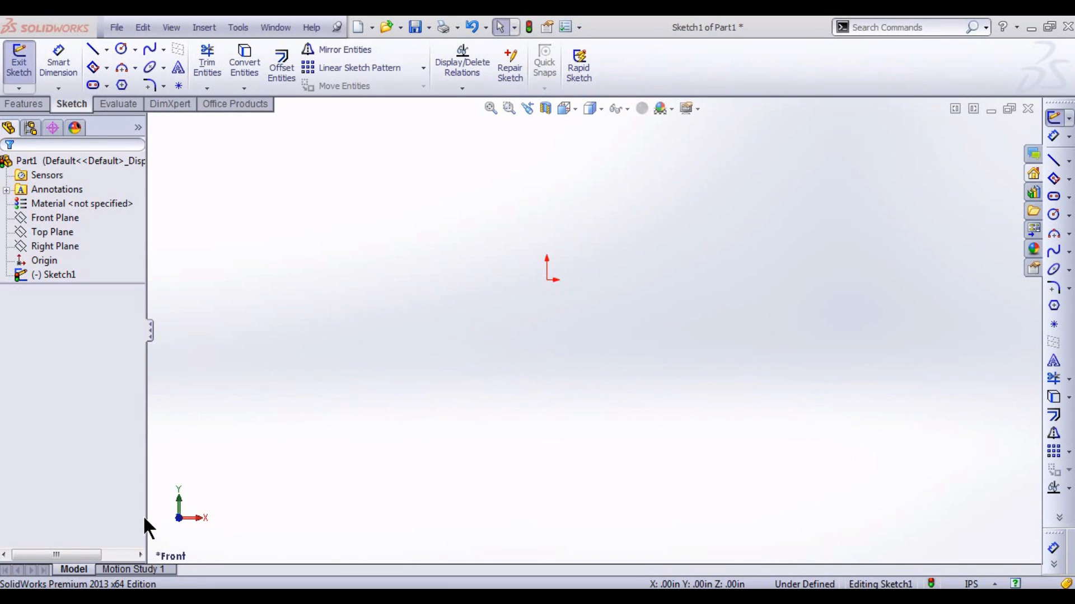
{"action": "mouse_move", "coordinate": [284, 346]}
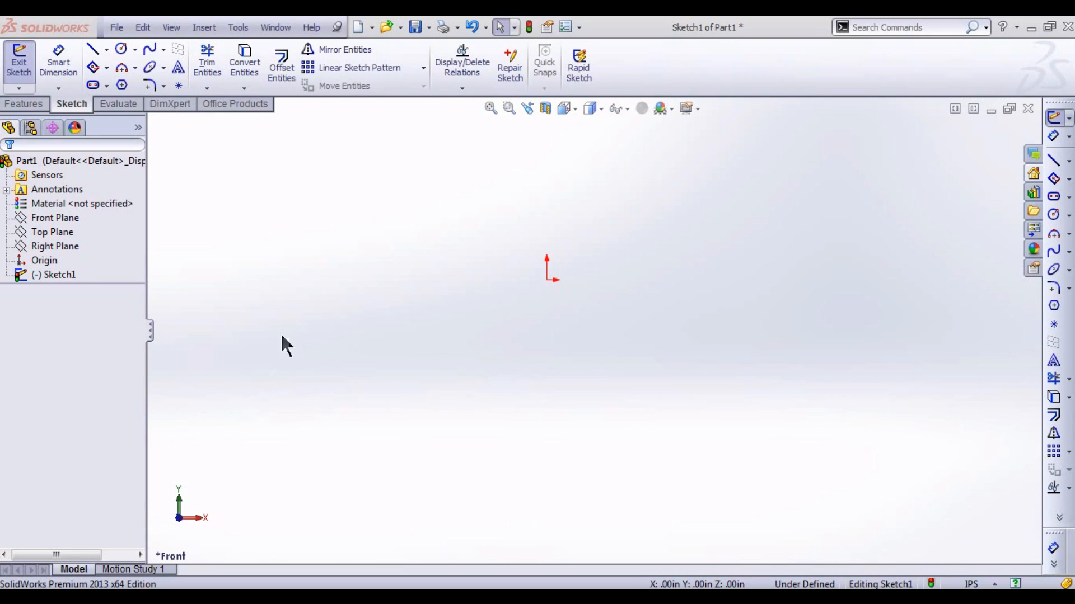
{"action": "mouse_move", "coordinate": [336, 287]}
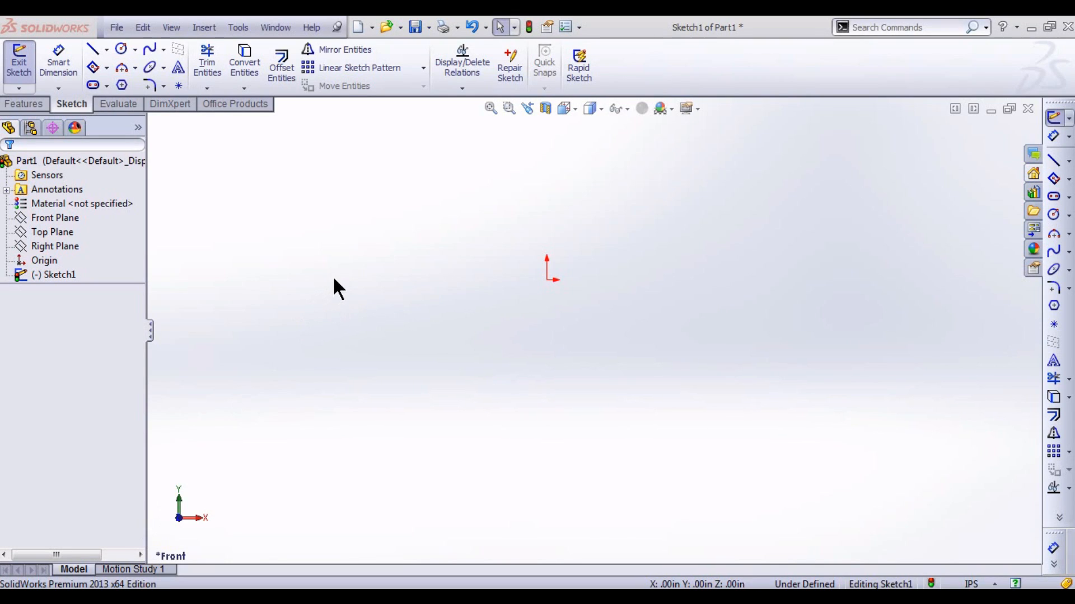
{"action": "mouse_move", "coordinate": [882, 584]}
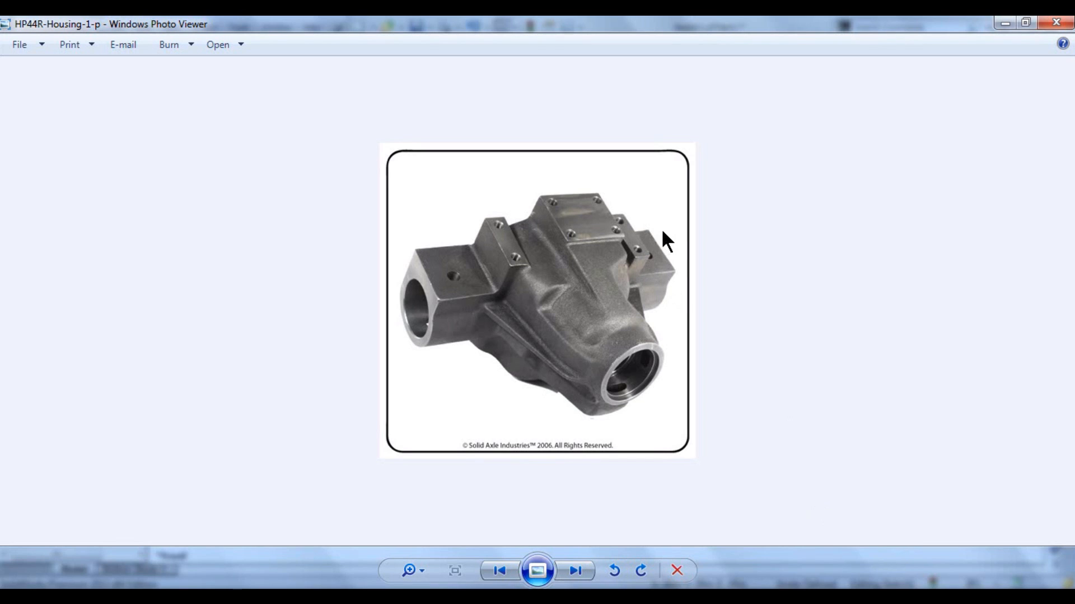
{"action": "mouse_move", "coordinate": [629, 241]}
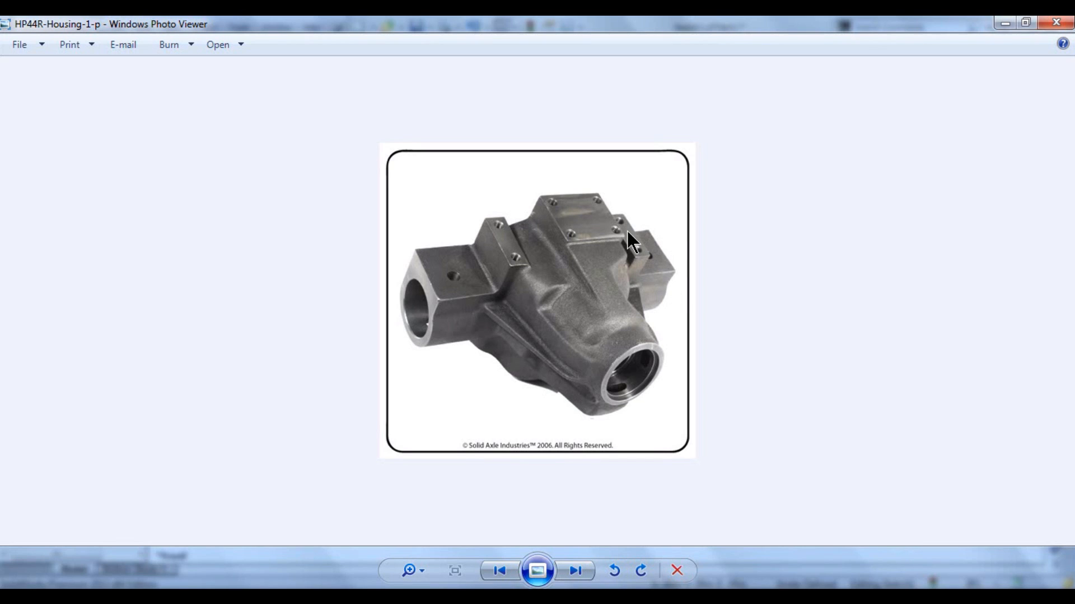
{"action": "mouse_move", "coordinate": [537, 278]}
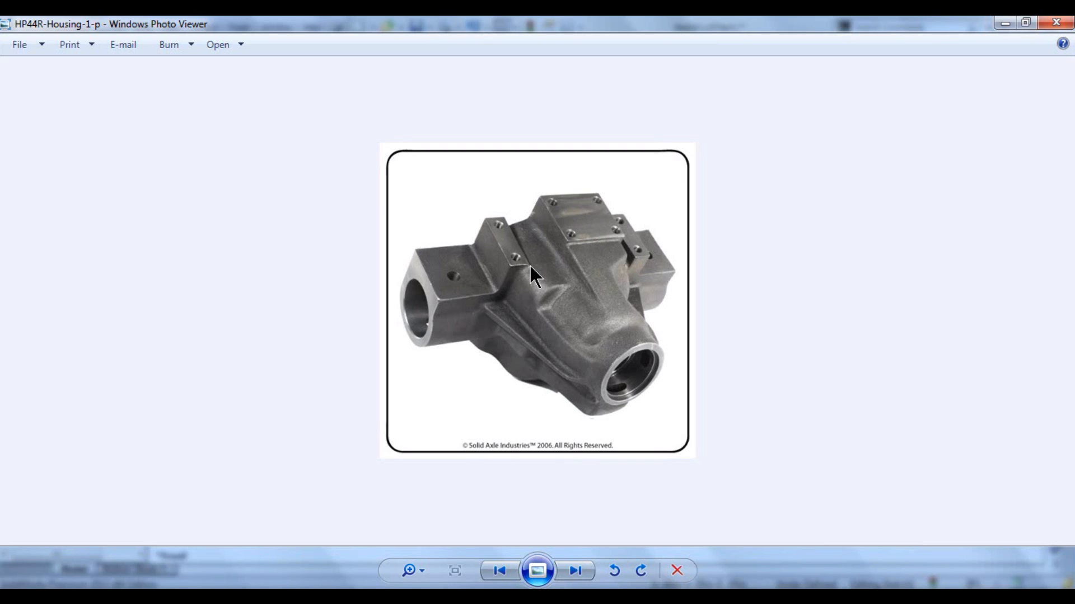
{"action": "mouse_move", "coordinate": [435, 291]}
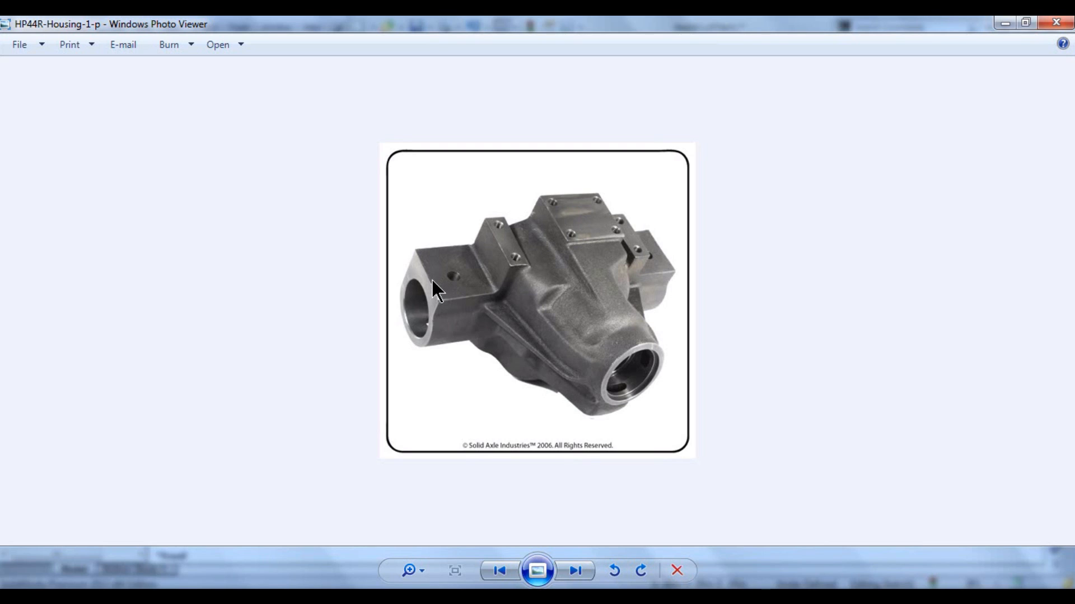
{"action": "mouse_move", "coordinate": [445, 351]}
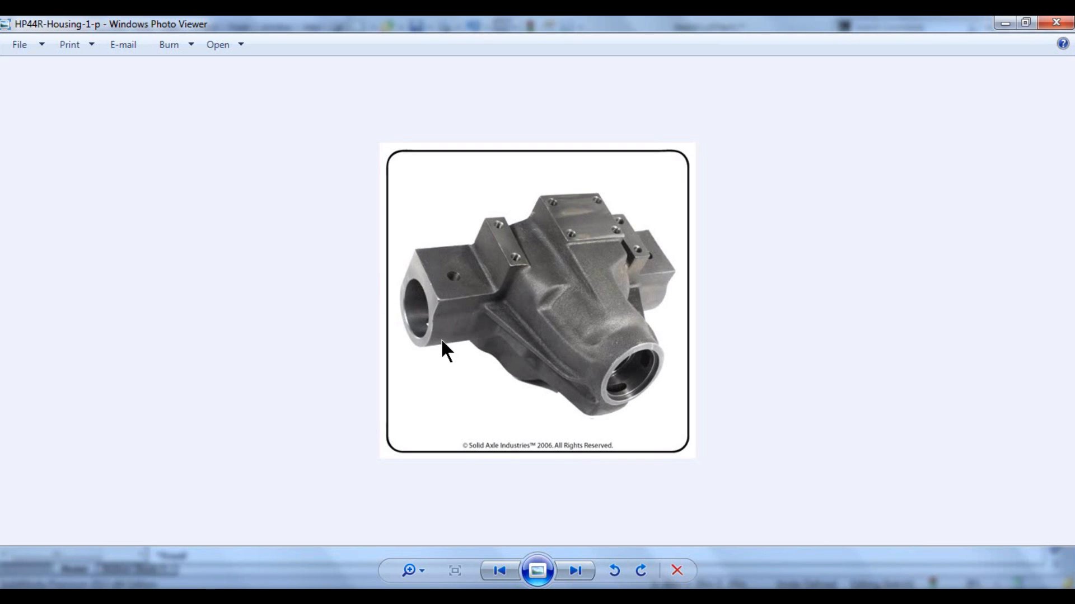
{"action": "mouse_move", "coordinate": [577, 299]}
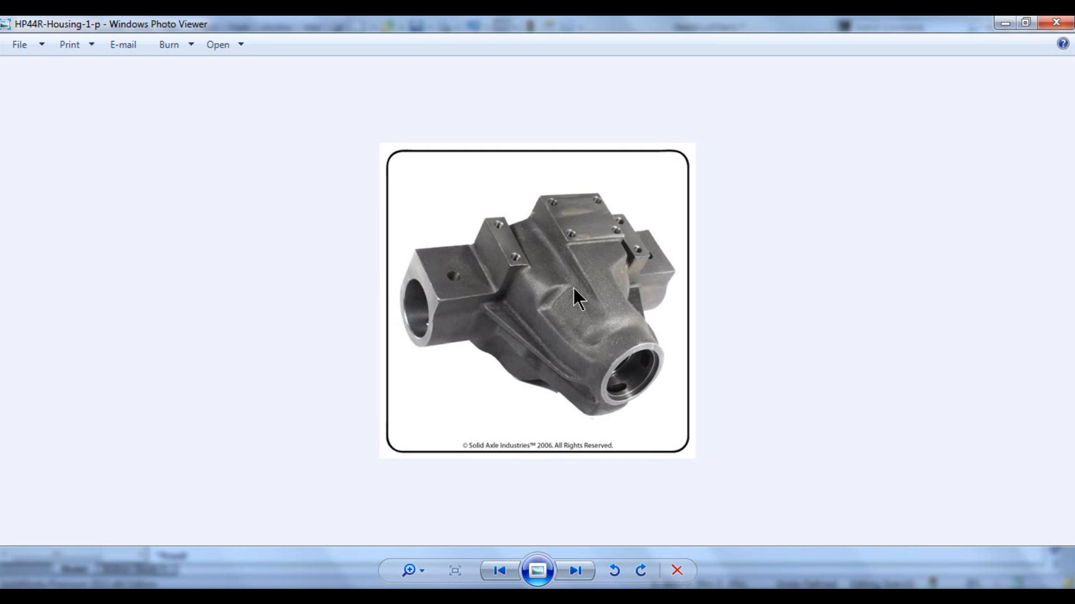
{"action": "mouse_move", "coordinate": [413, 327]}
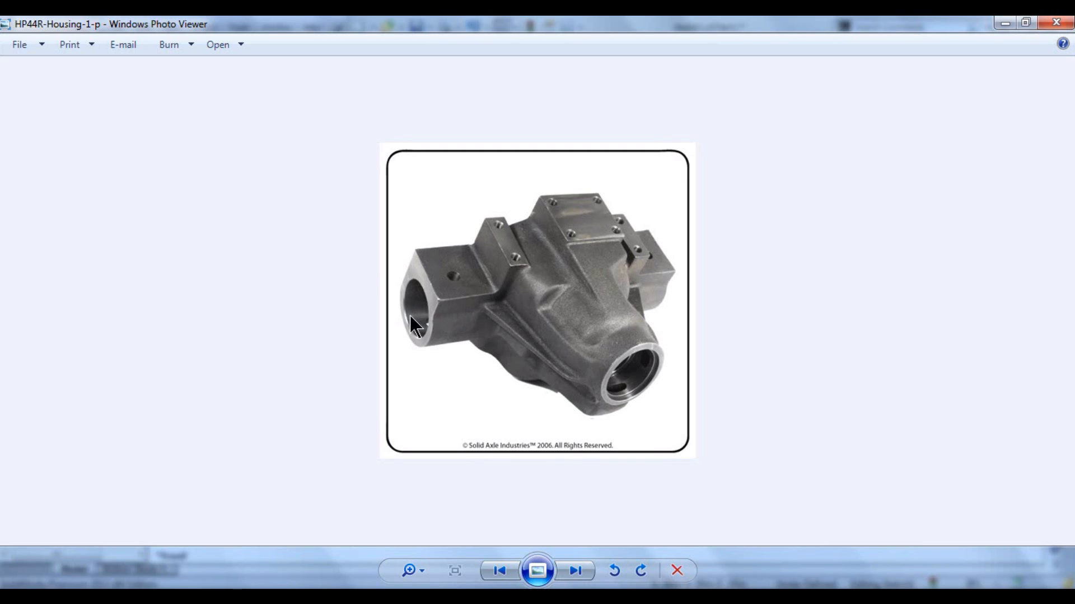
{"action": "mouse_move", "coordinate": [408, 305]}
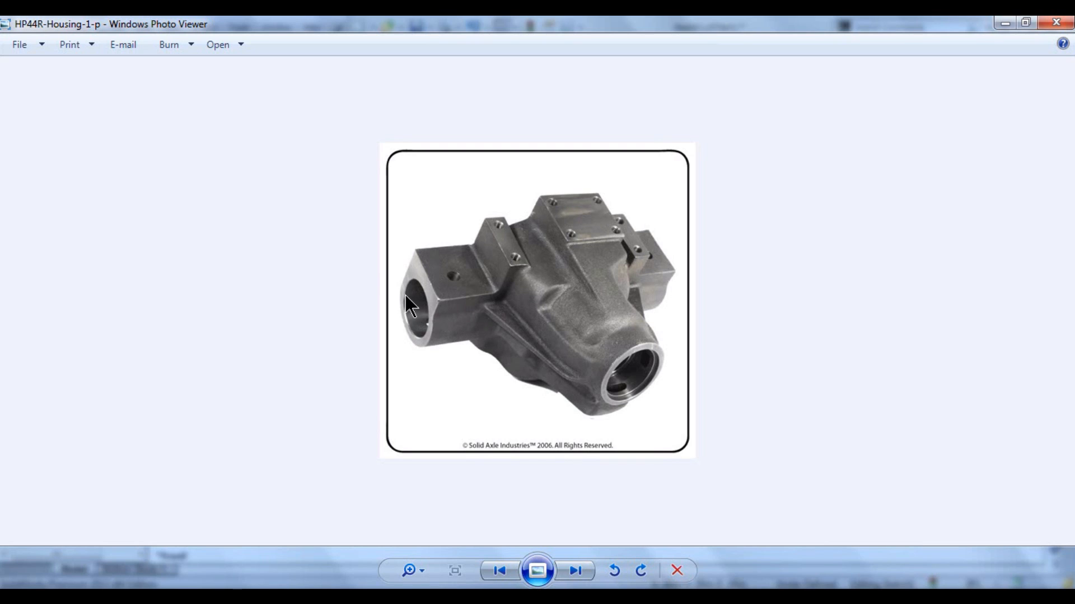
{"action": "mouse_move", "coordinate": [548, 257]}
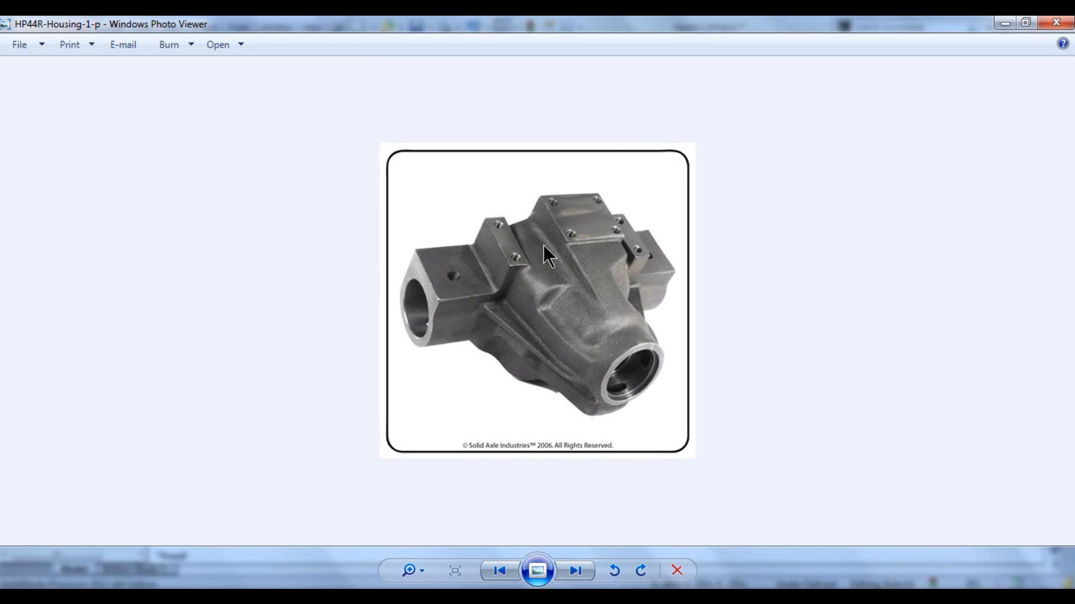
{"action": "mouse_move", "coordinate": [229, 165]}
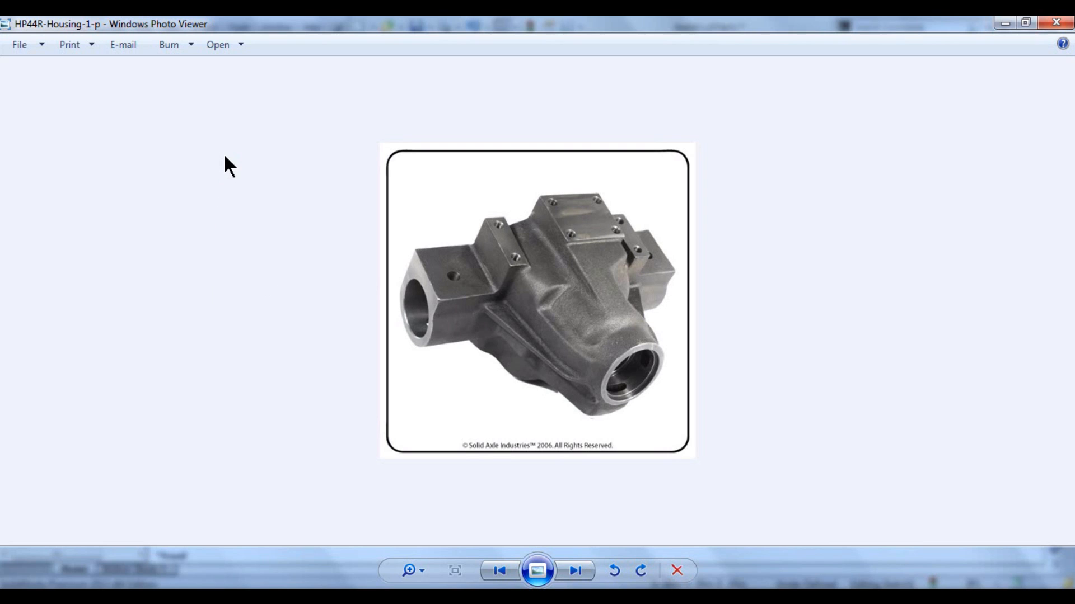
{"action": "mouse_move", "coordinate": [852, 327]}
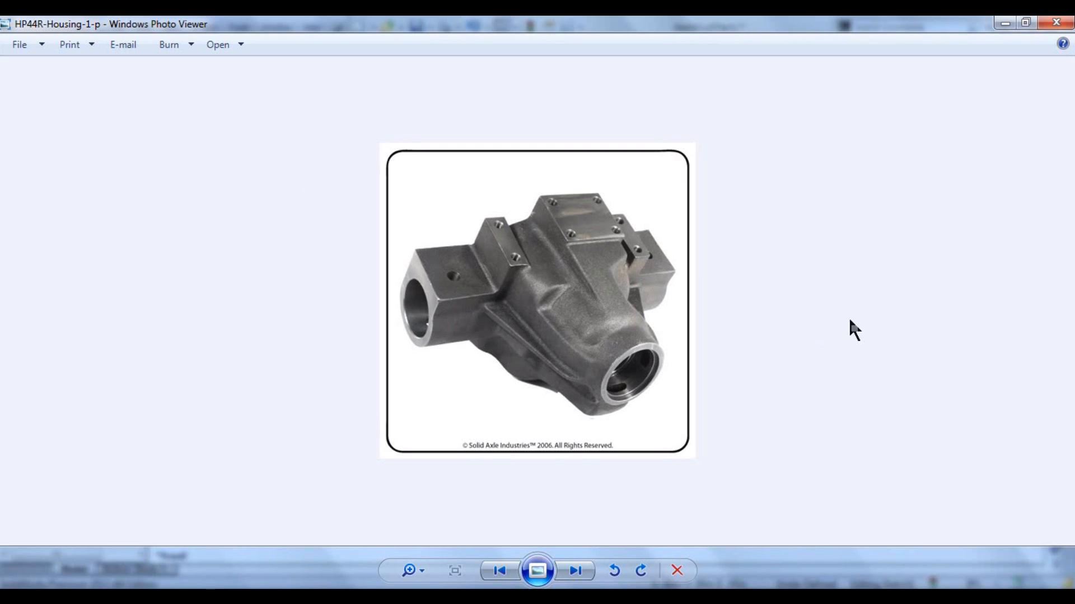
{"action": "mouse_move", "coordinate": [612, 427]}
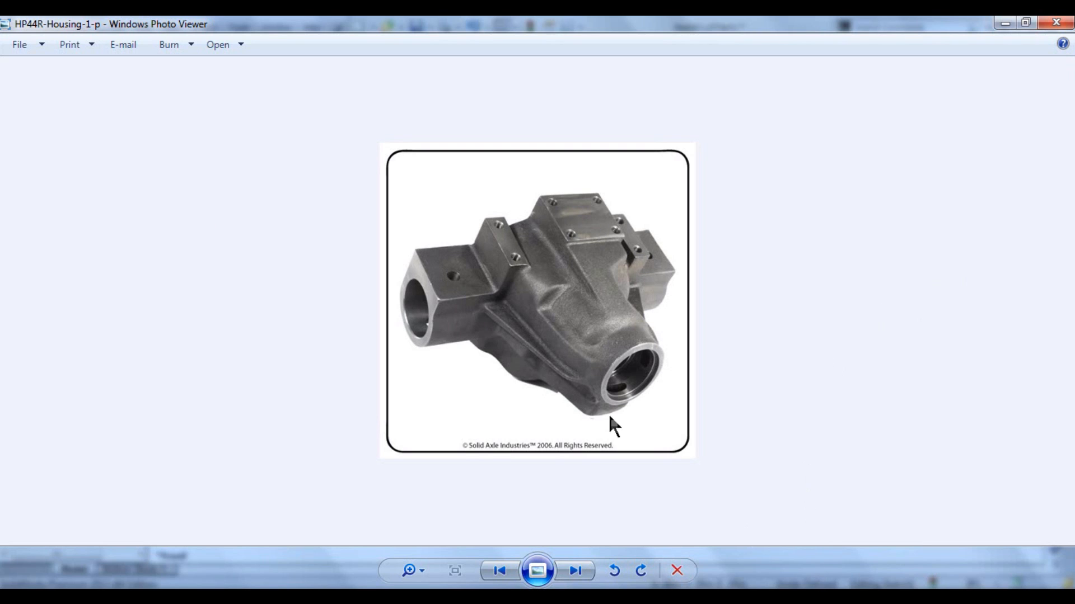
{"action": "mouse_move", "coordinate": [631, 202]}
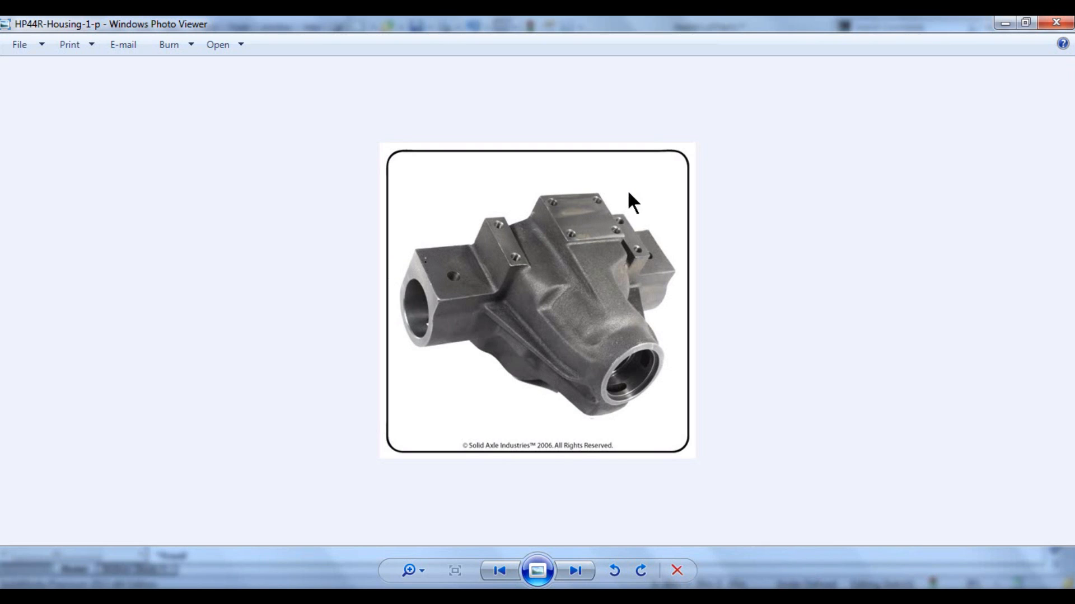
{"action": "mouse_move", "coordinate": [421, 307]}
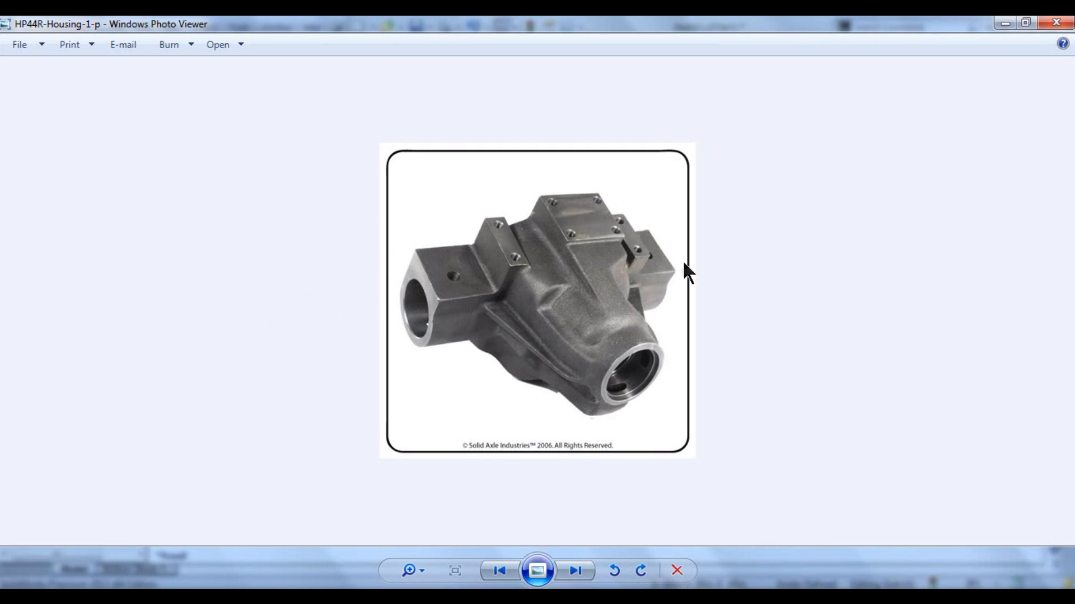
{"action": "mouse_move", "coordinate": [800, 539]}
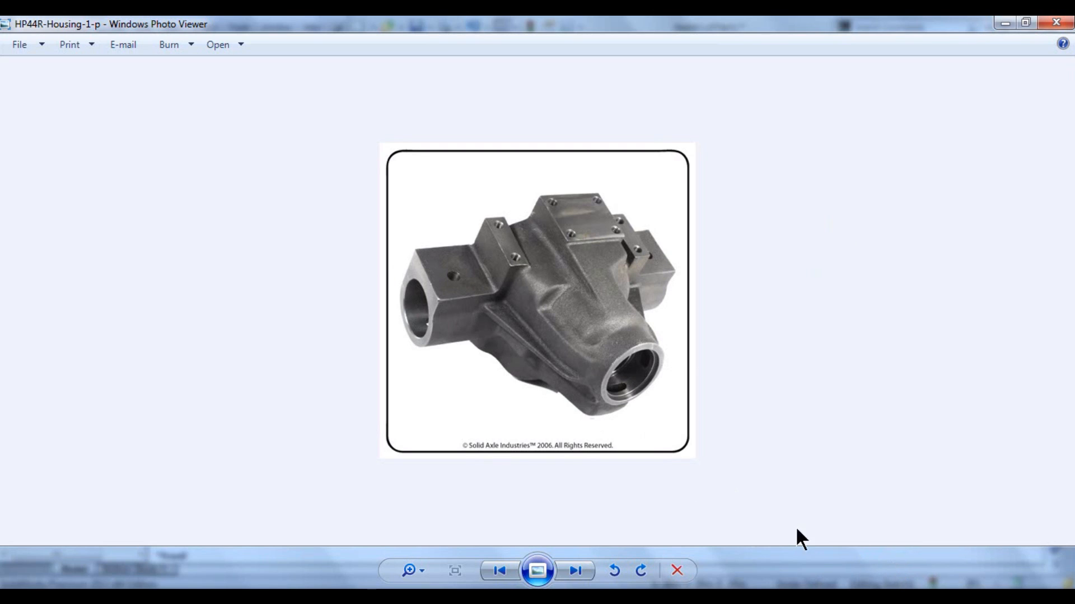
{"action": "mouse_move", "coordinate": [733, 457]}
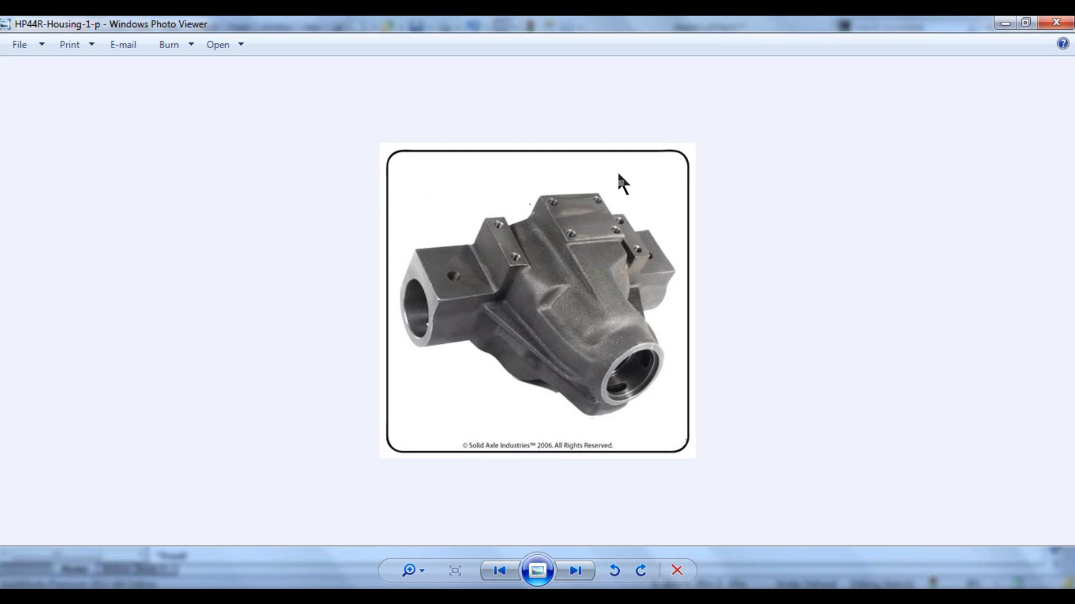
{"action": "mouse_move", "coordinate": [837, 461]}
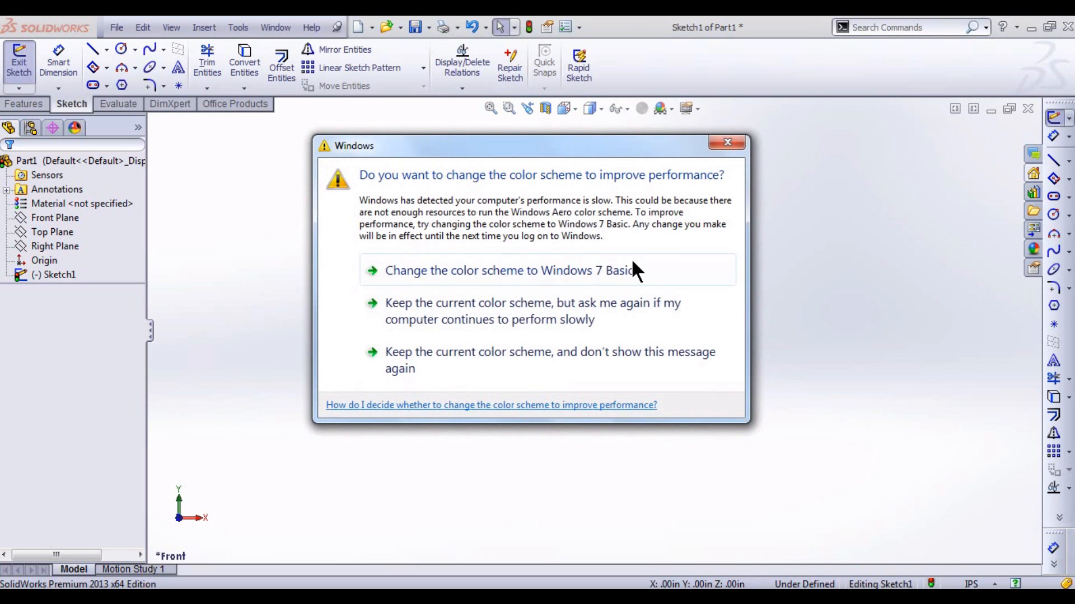
Step: Dismiss the Windows colour-scheme performance warning to return to the empty Front-plane sketch
{"action": "left_click", "coordinate": [510, 269]}
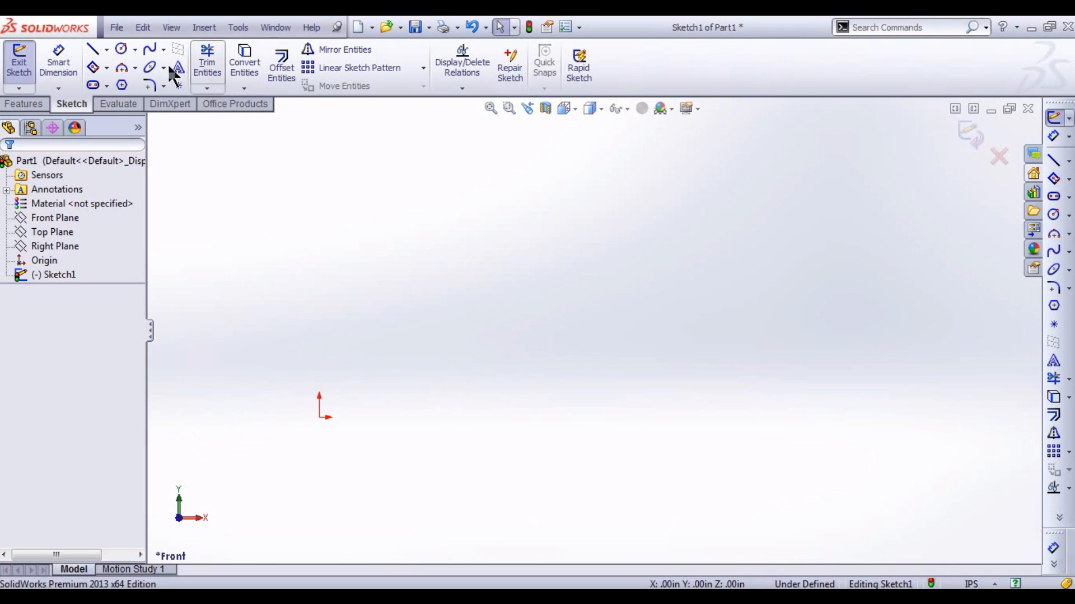
Step: Sketch the housing outline's bottom line from the origin, moving on toward the top arc
{"action": "left_click", "coordinate": [94, 48]}
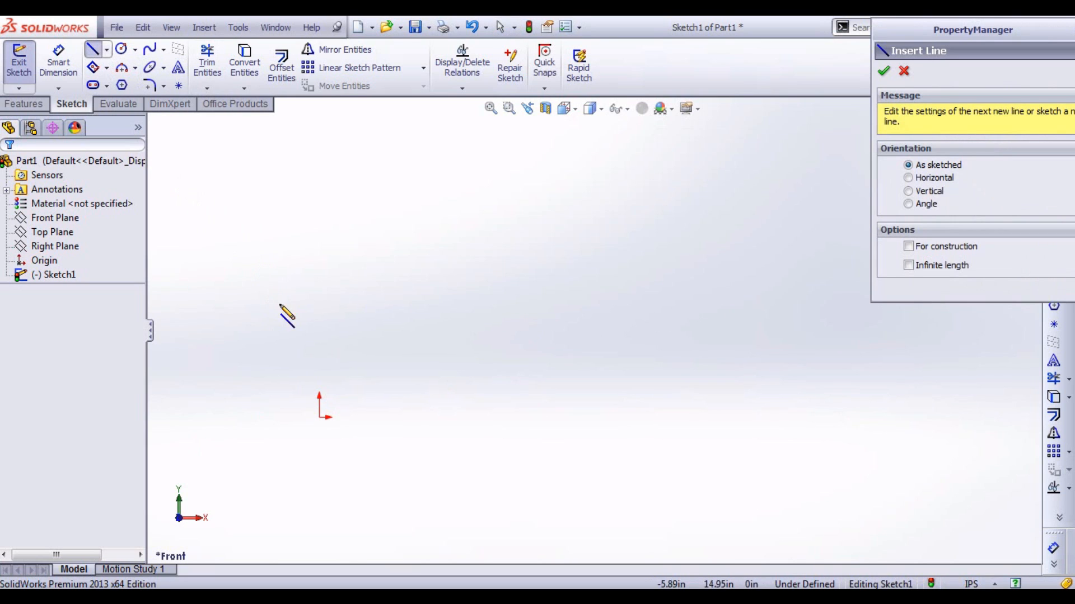
{"action": "left_click_drag", "start_coordinate": [327, 416], "coordinate": [773, 452]}
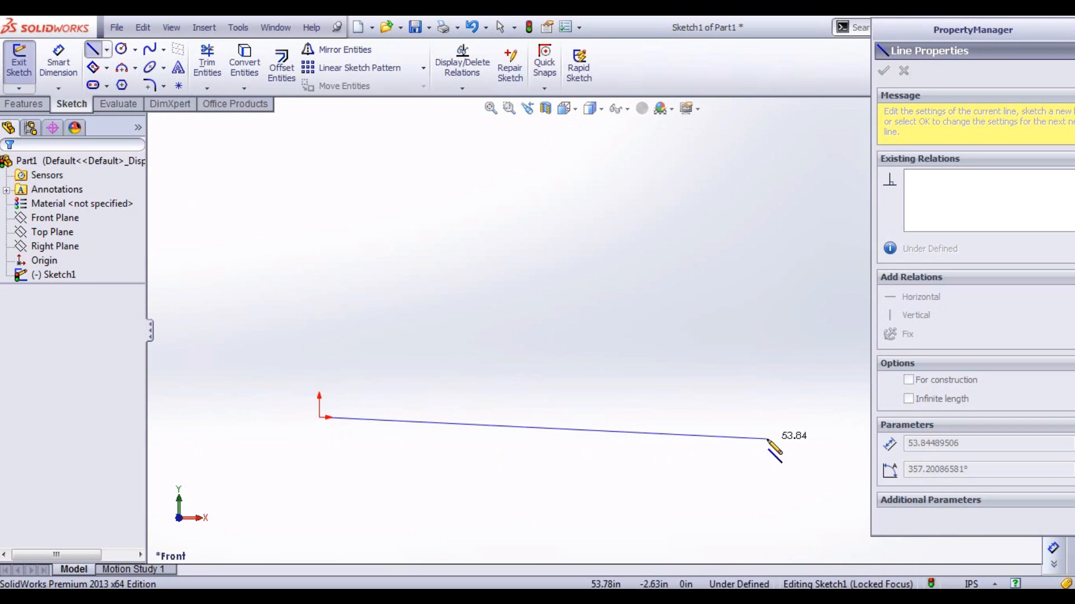
{"action": "left_click", "coordinate": [920, 297]}
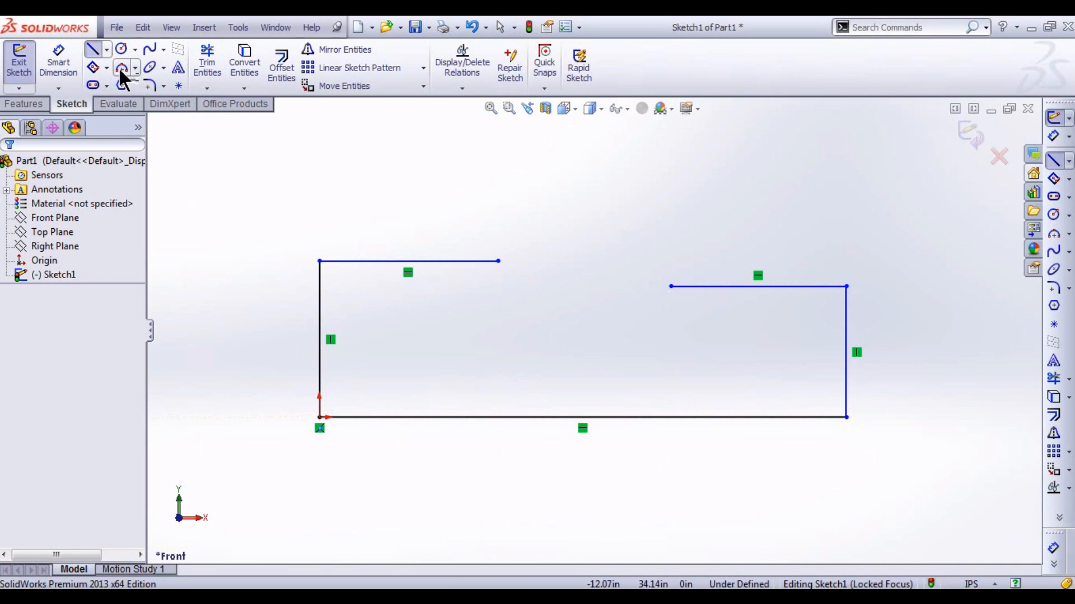
{"action": "left_click", "coordinate": [121, 66]}
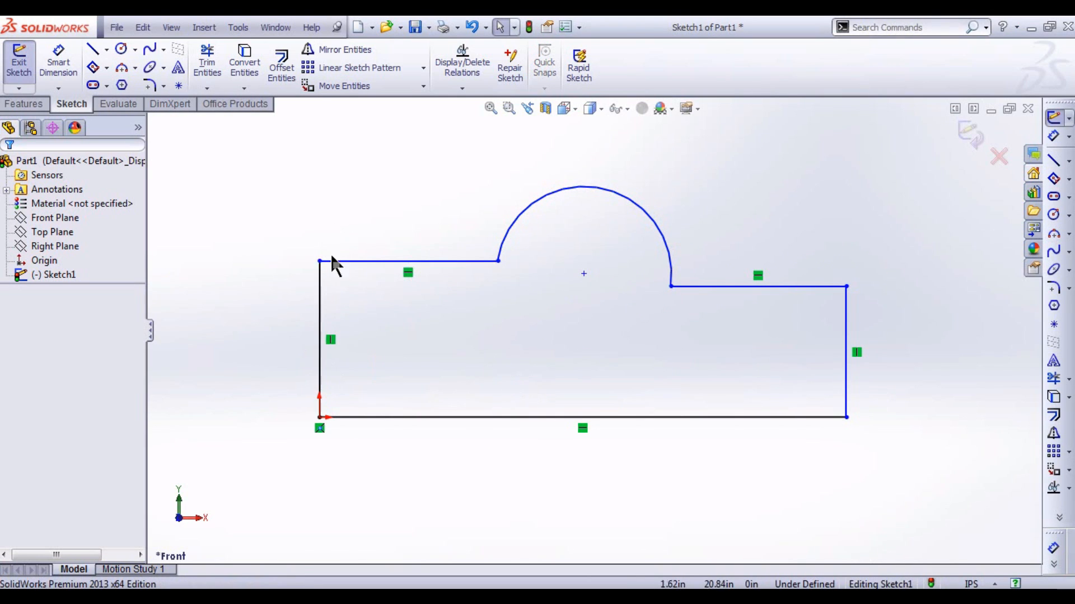
{"action": "mouse_move", "coordinate": [634, 275]}
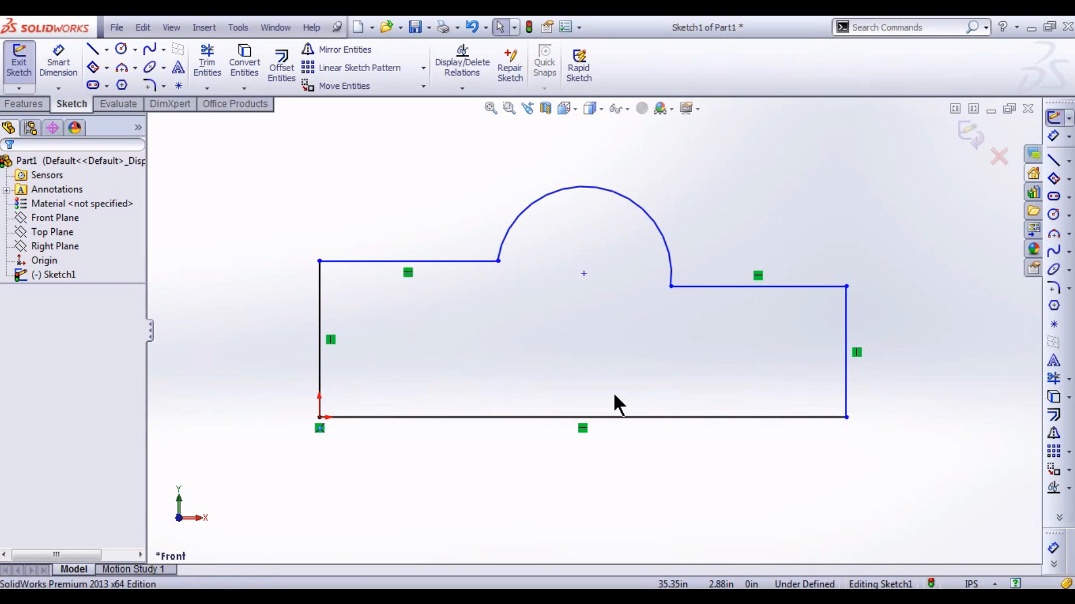
{"action": "mouse_move", "coordinate": [563, 444]}
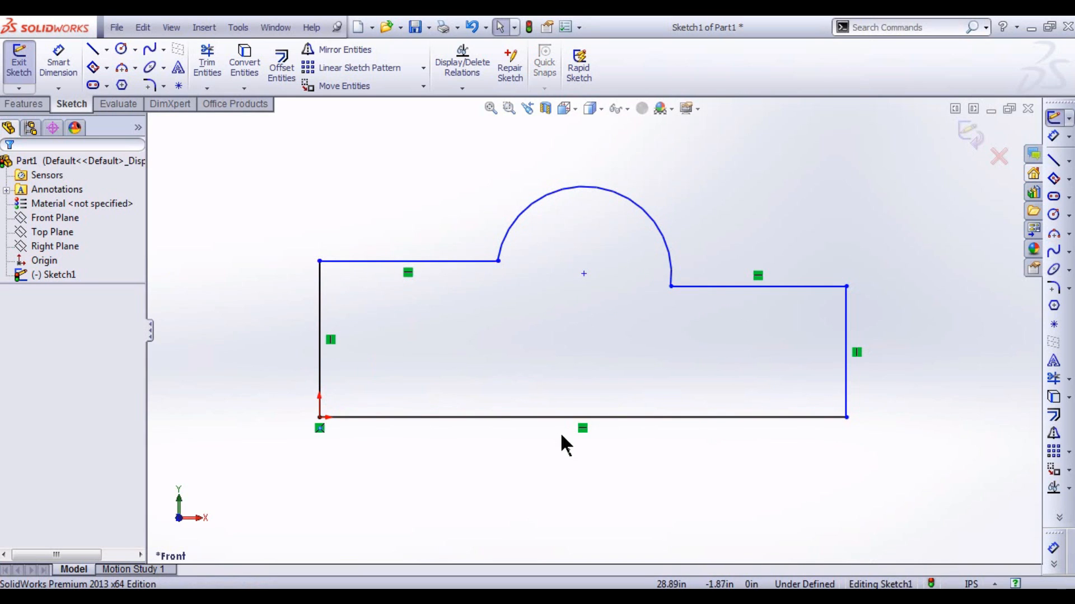
Step: Inspect the bottom edge's horizontal relation and the right edge's vertical relation
{"action": "left_click", "coordinate": [582, 416]}
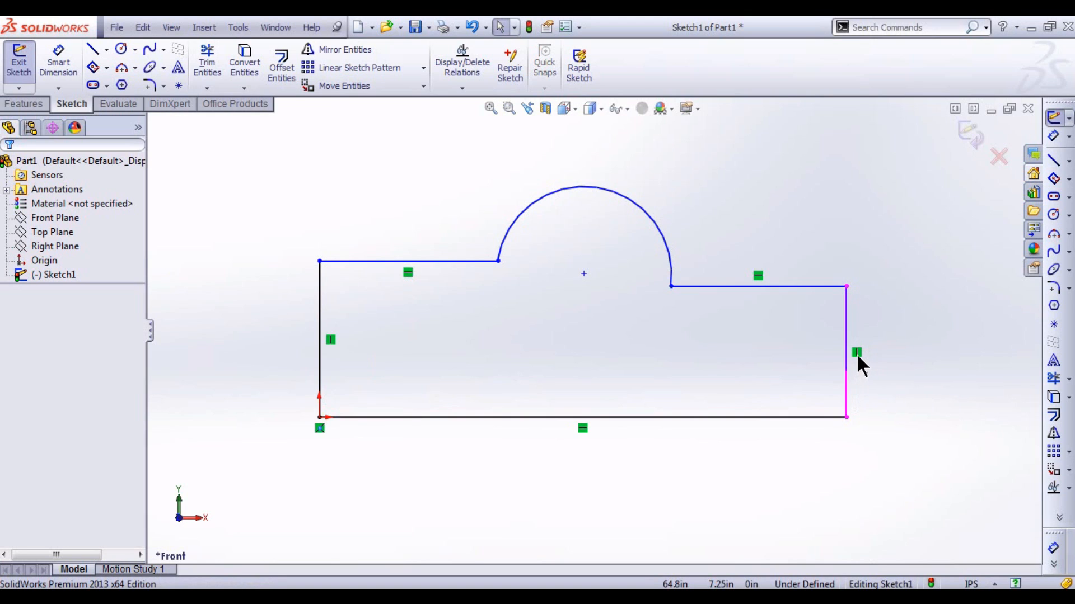
{"action": "left_click", "coordinate": [582, 417]}
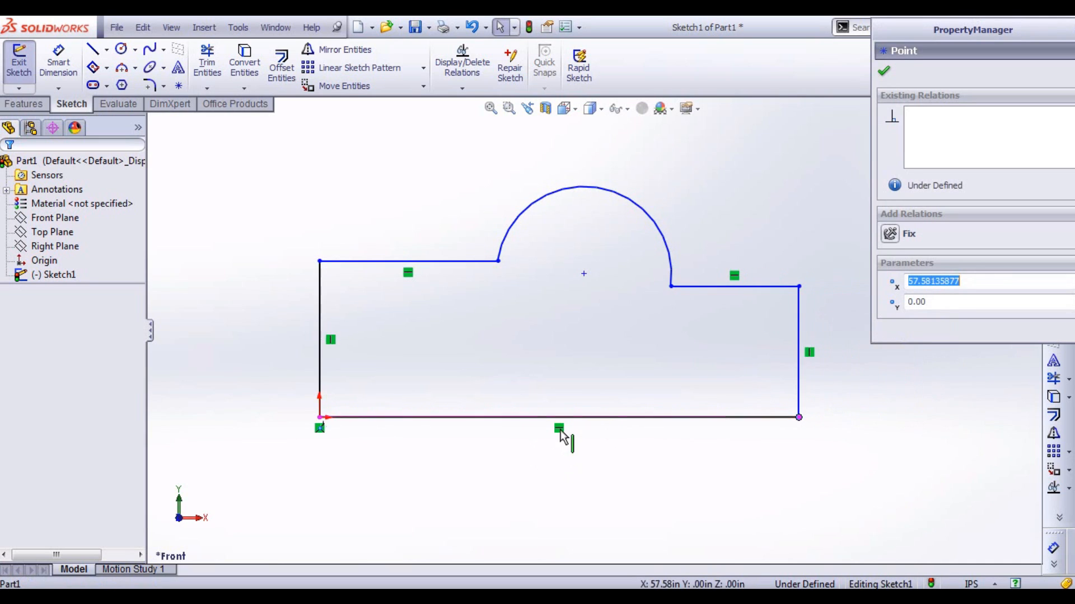
{"action": "mouse_move", "coordinate": [558, 429]}
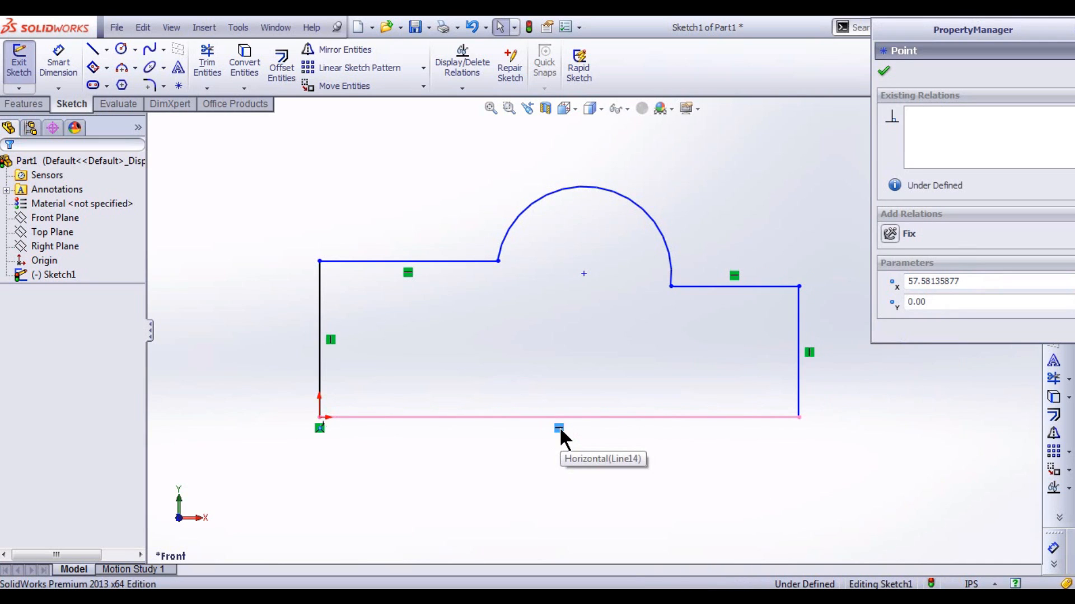
Step: Remove the bottom edge's Horizontal relation, tilt its right corner down, and select it
{"action": "left_click", "coordinate": [799, 416]}
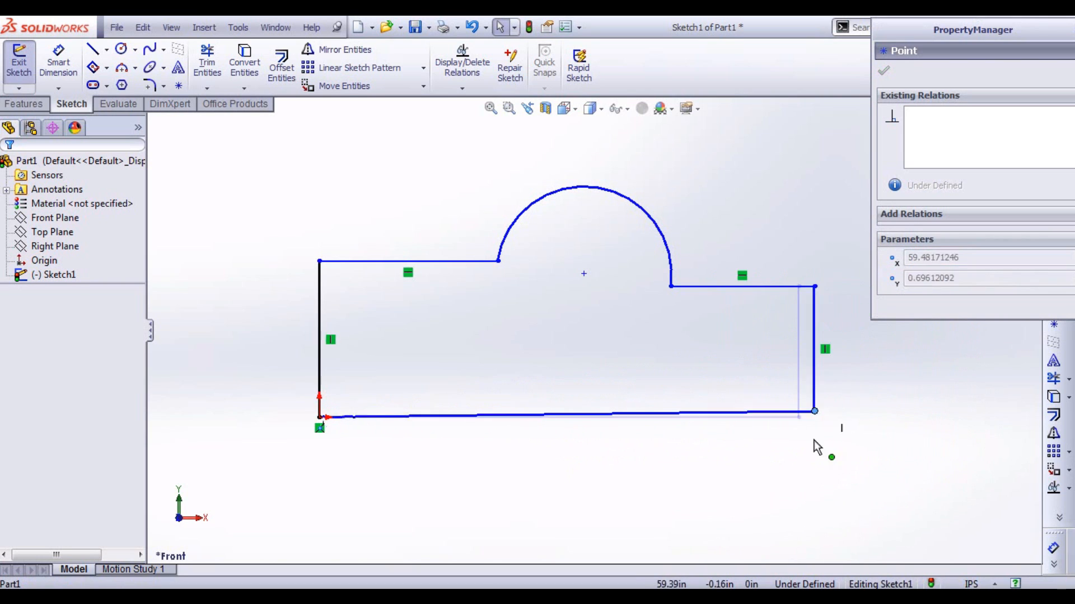
{"action": "left_click_drag", "start_coordinate": [815, 412], "coordinate": [850, 497]}
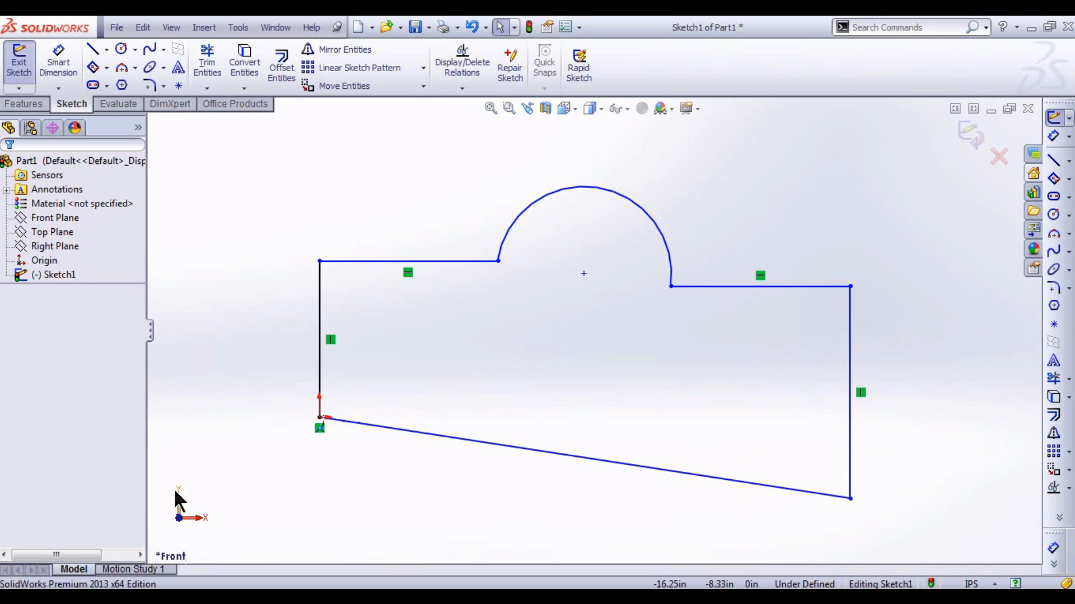
{"action": "left_click", "coordinate": [583, 458]}
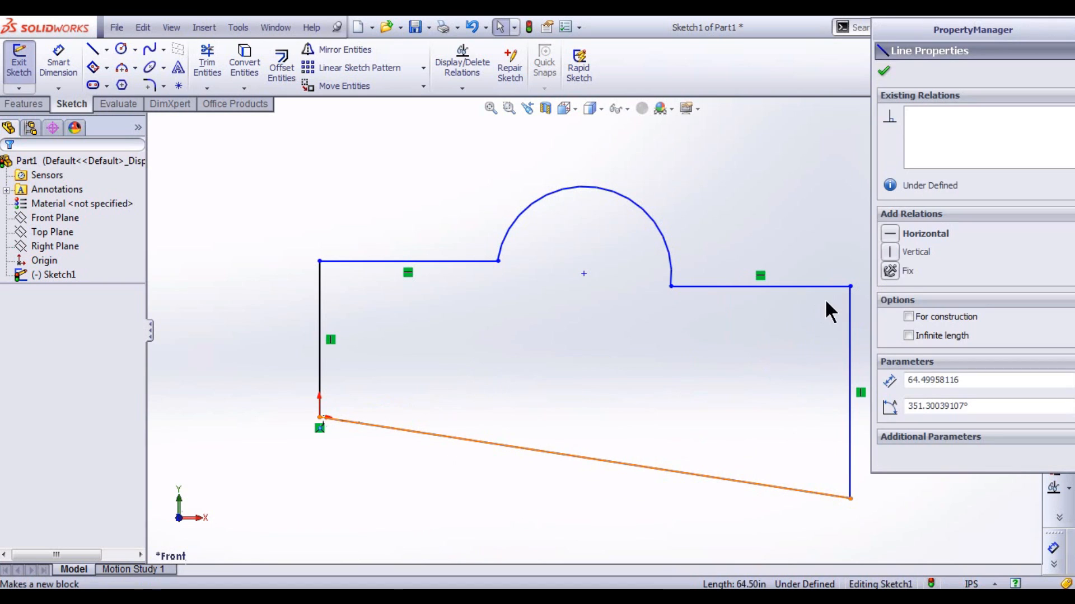
{"action": "mouse_move", "coordinate": [888, 251]}
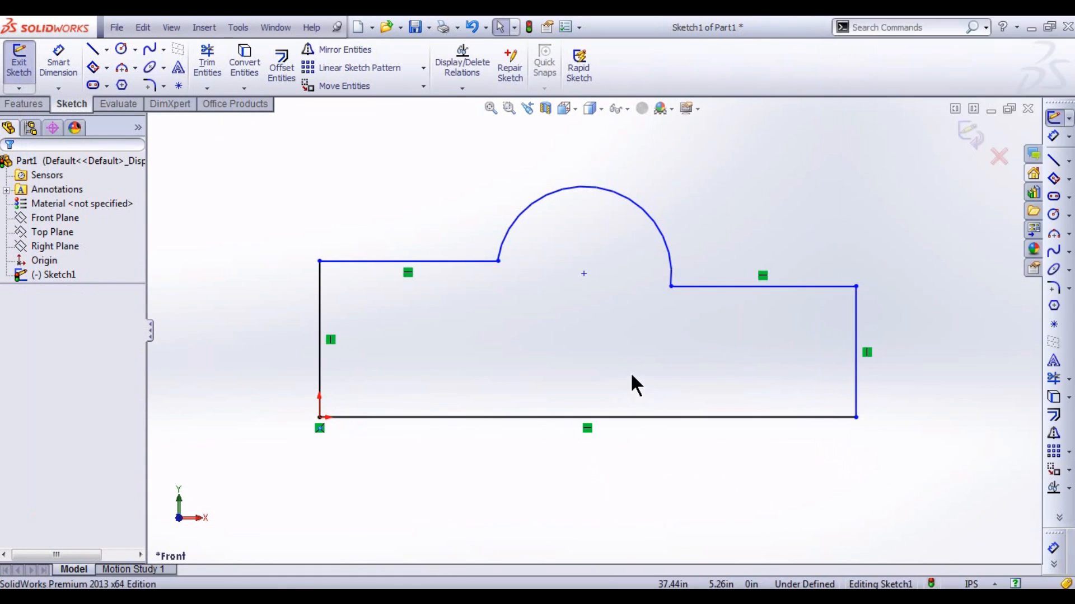
{"action": "mouse_move", "coordinate": [459, 348]}
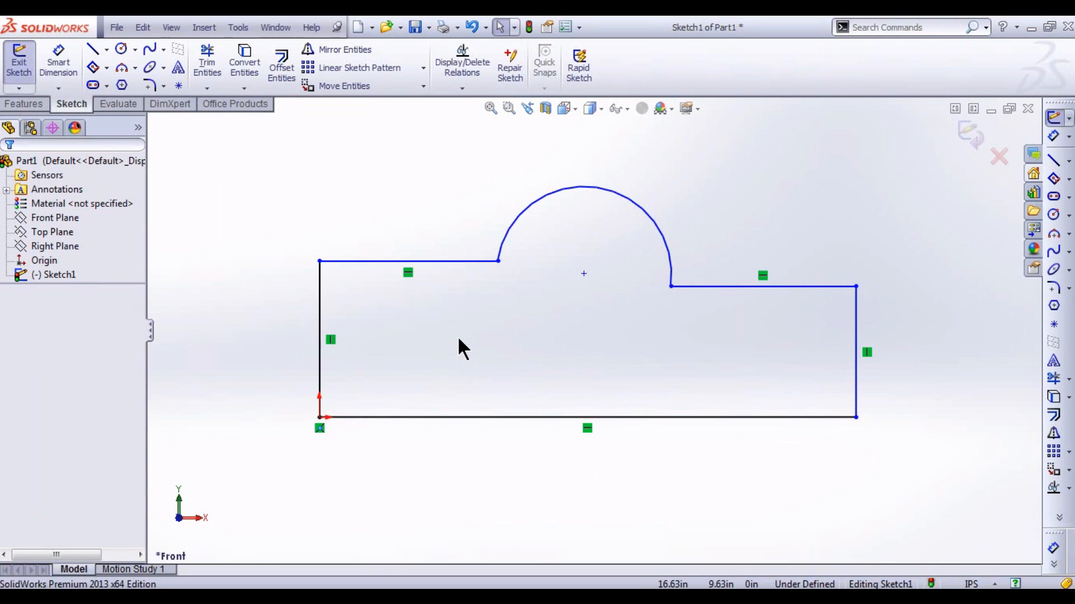
{"action": "left_click", "coordinate": [586, 417]}
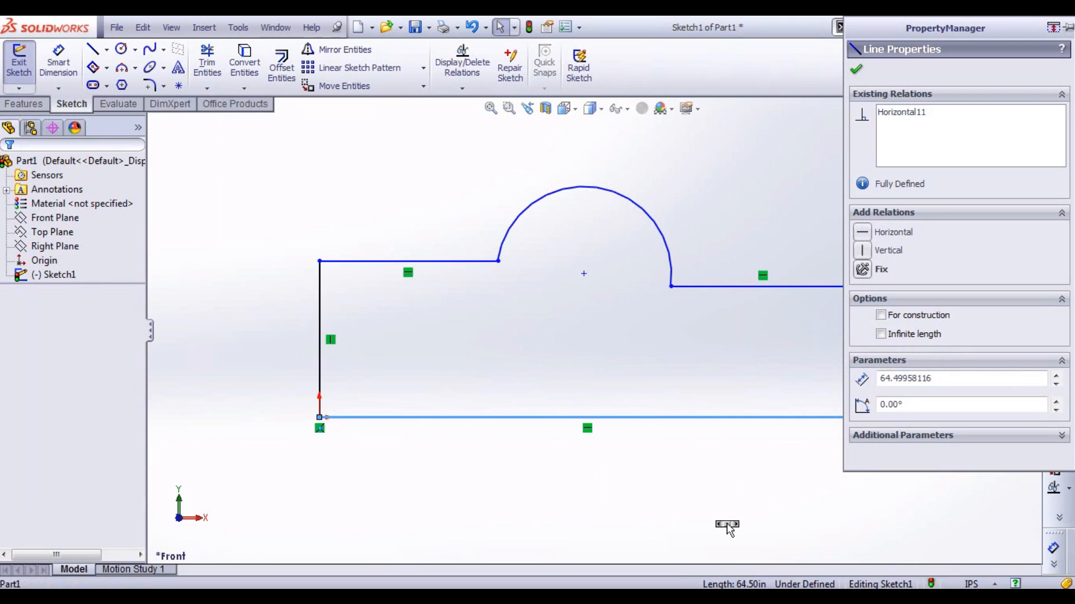
{"action": "left_click", "coordinate": [319, 315]}
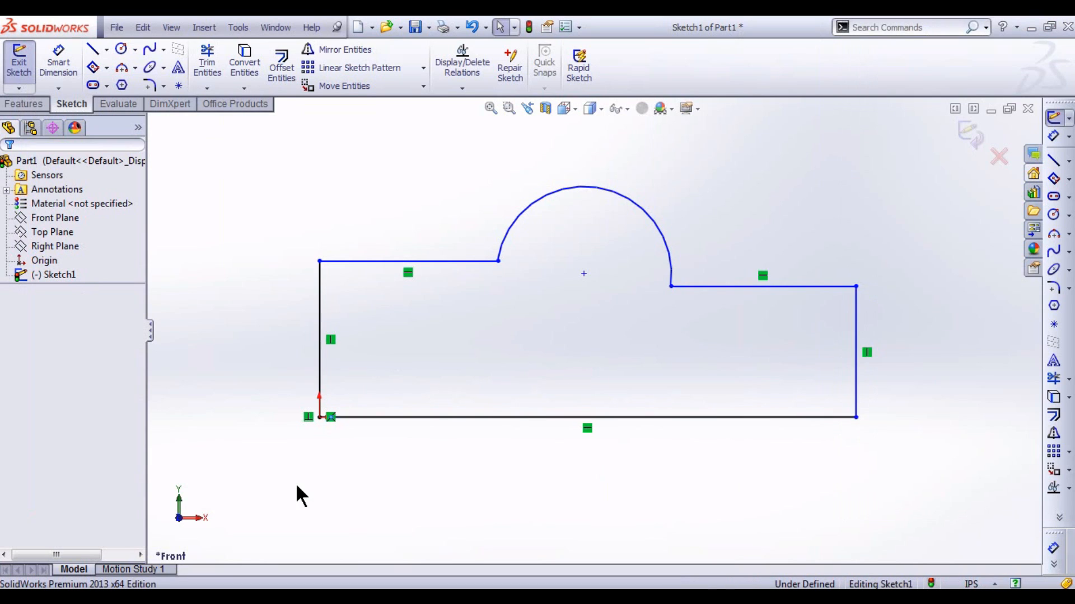
{"action": "left_click", "coordinate": [307, 416]}
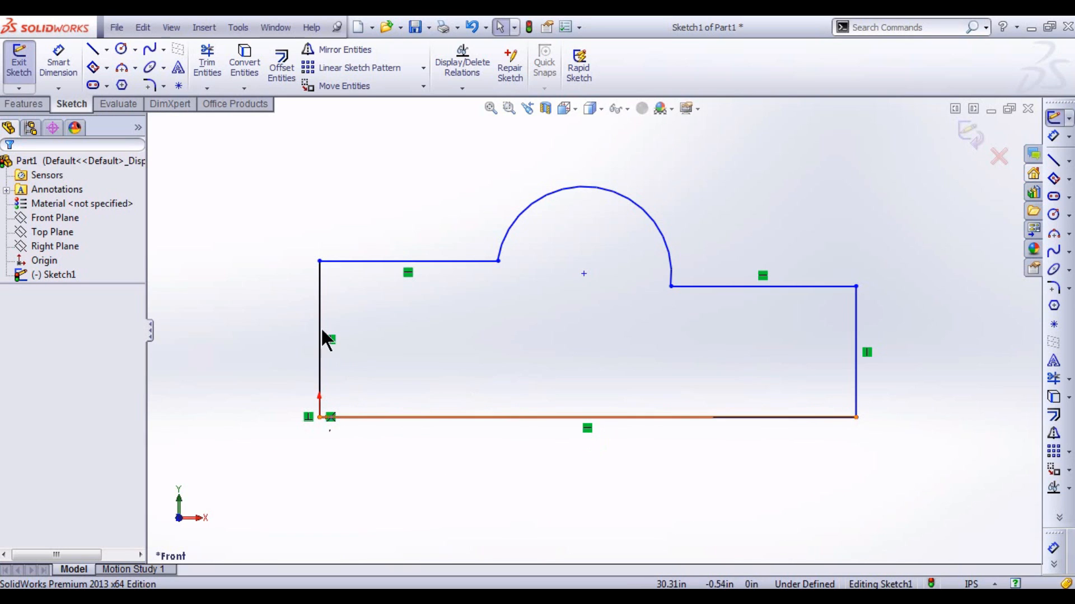
{"action": "left_click", "coordinate": [319, 339]}
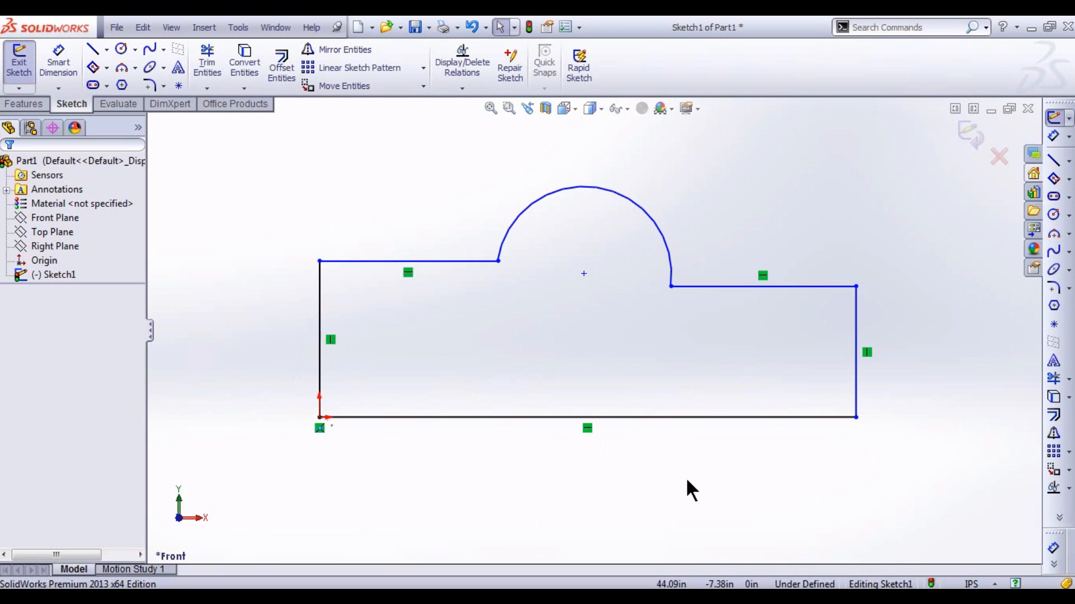
{"action": "mouse_move", "coordinate": [439, 471]}
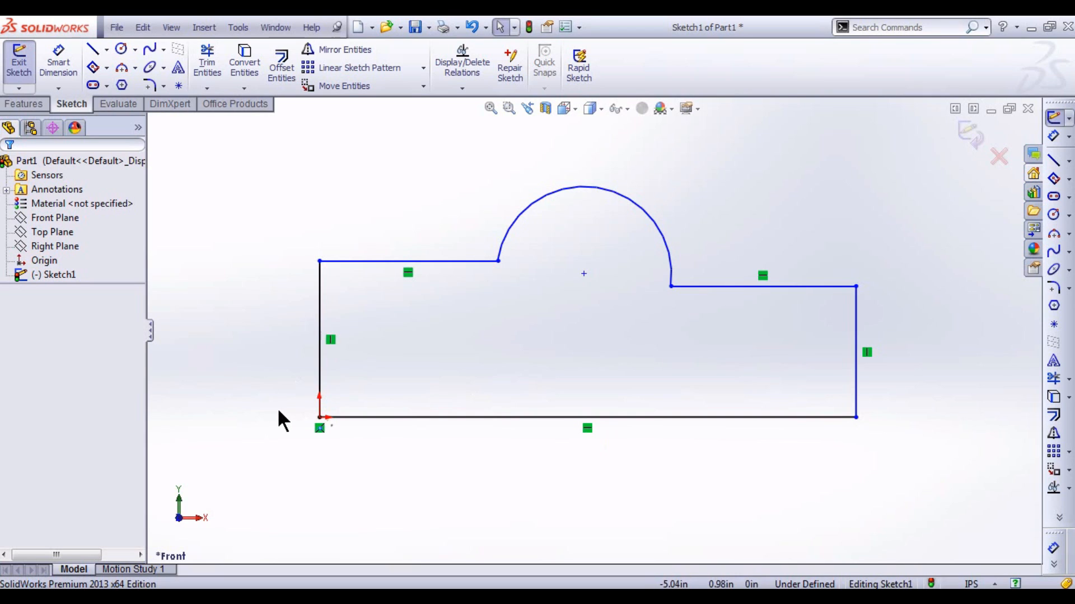
{"action": "mouse_move", "coordinate": [320, 429]}
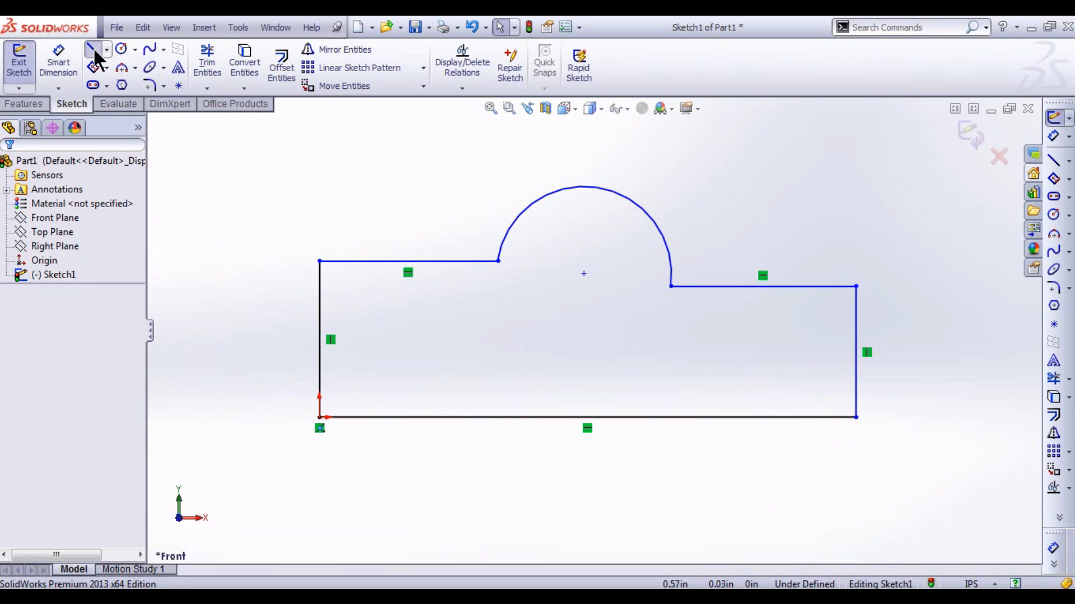
Step: Draw a short vertical line upward from the outline's top-left edge
{"action": "left_click", "coordinate": [92, 48]}
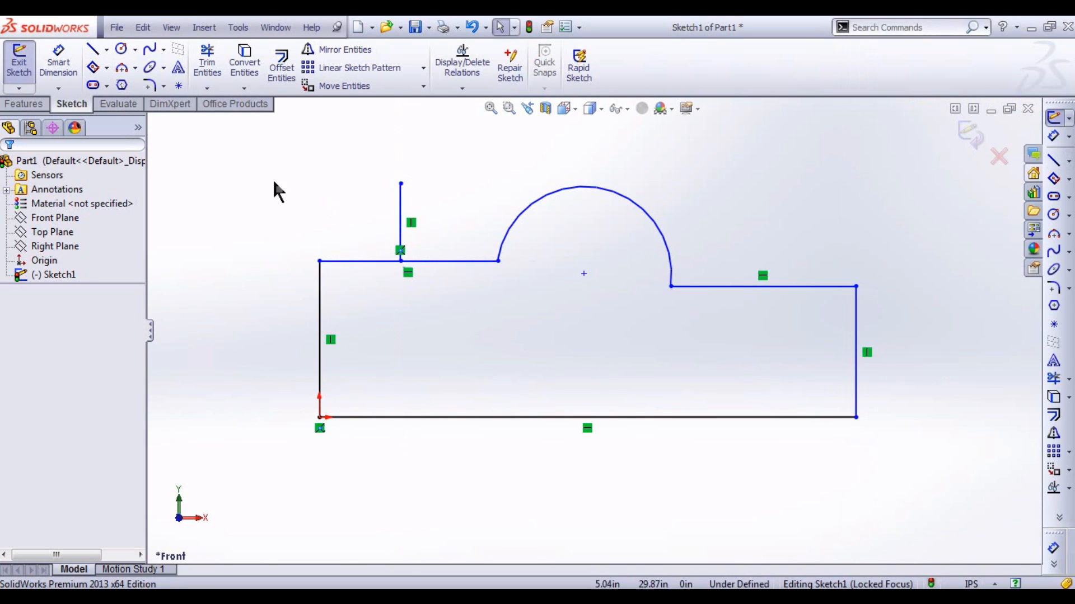
{"action": "left_click", "coordinate": [445, 261]}
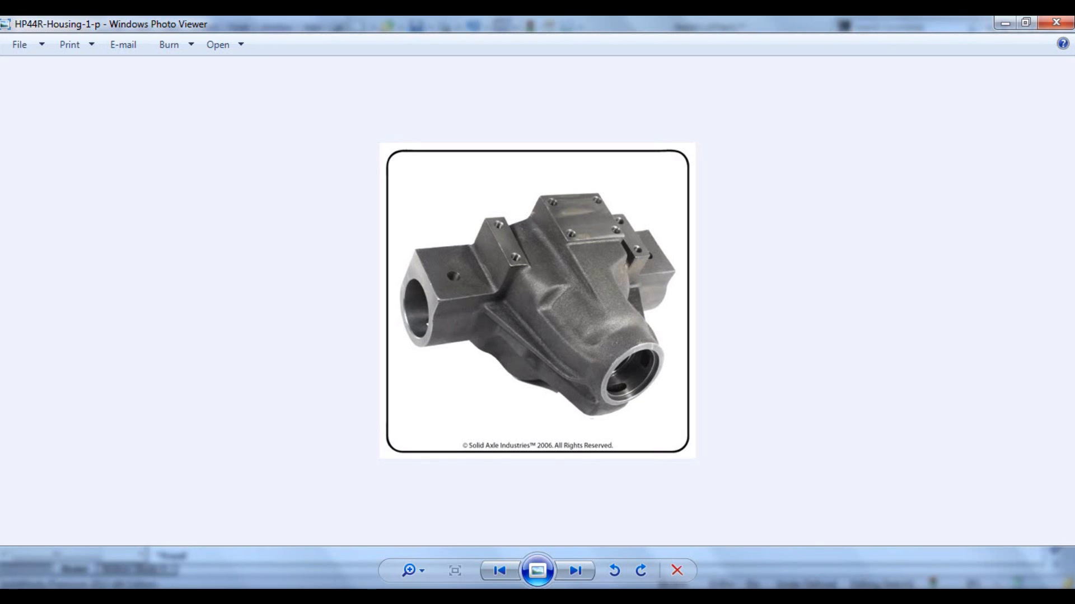
{"action": "mouse_move", "coordinate": [547, 287]}
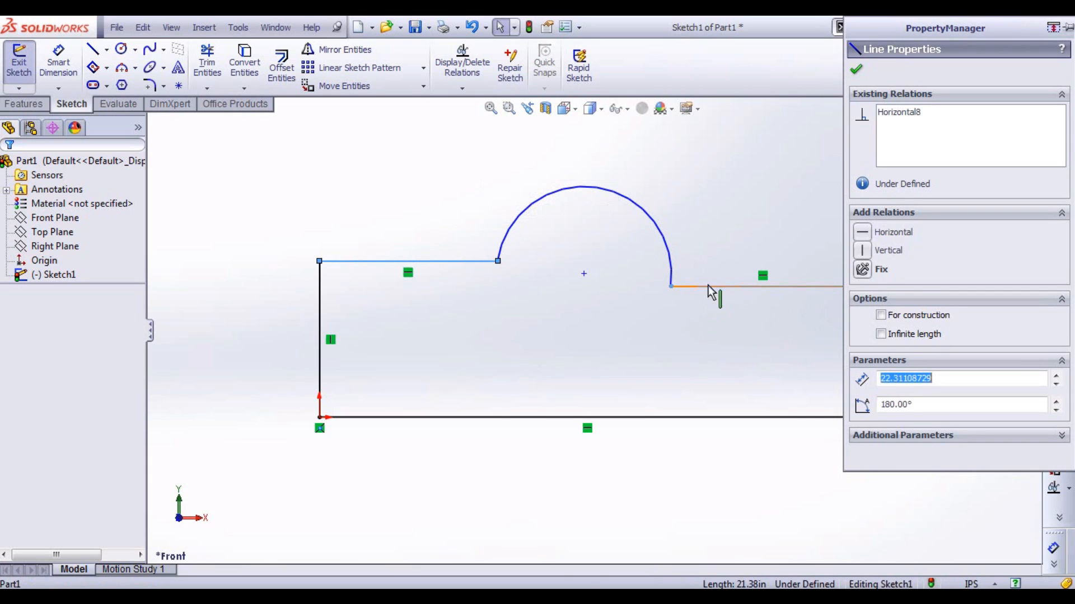
Step: Make the two top edges beside the arc collinear and equal in length
{"action": "left_click", "coordinate": [748, 286]}
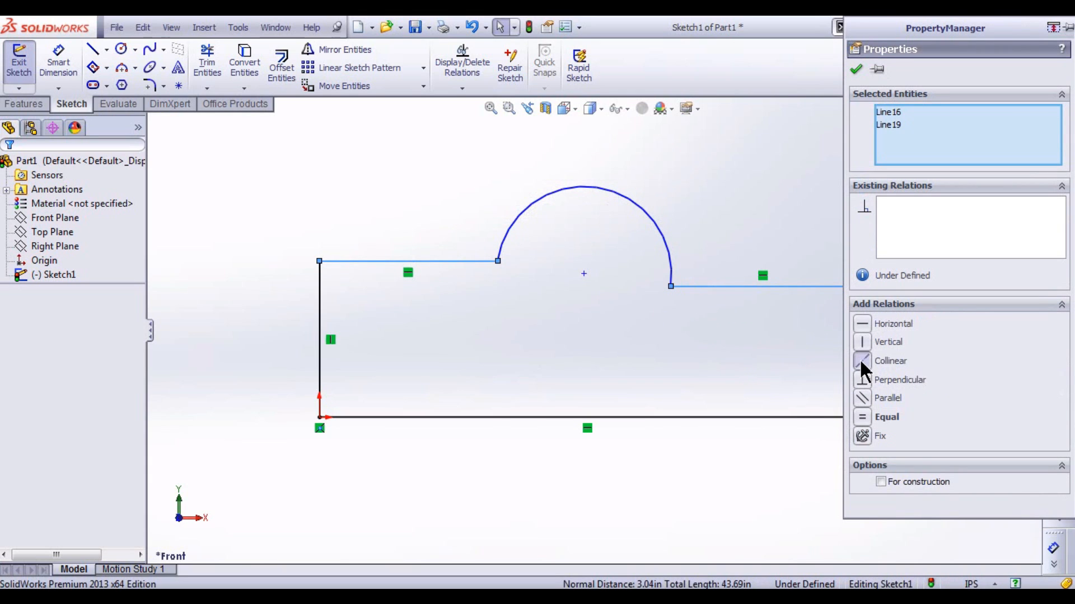
{"action": "left_click", "coordinate": [890, 360]}
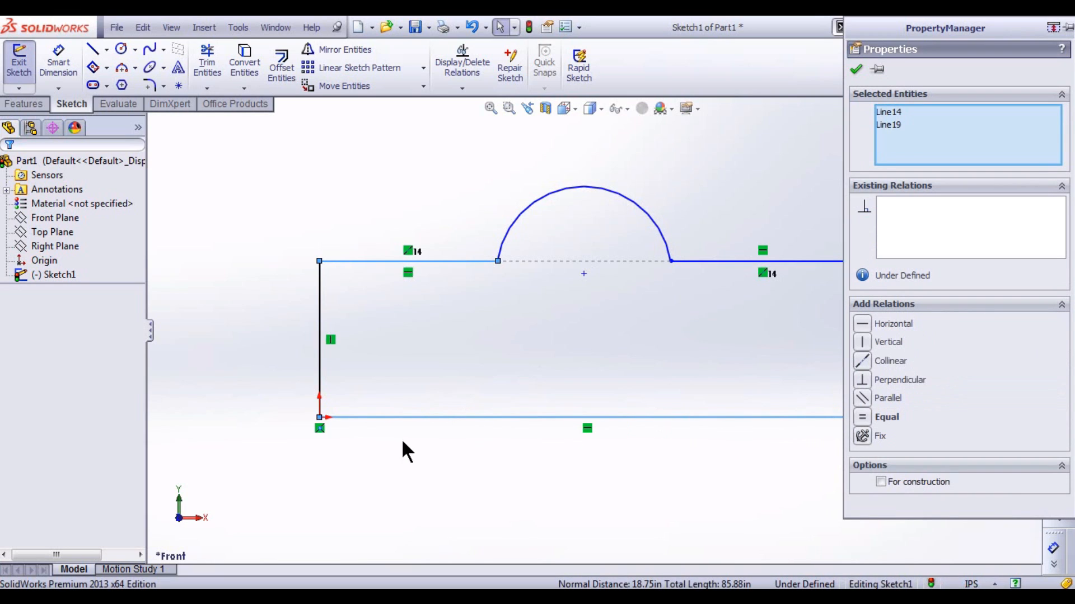
{"action": "mouse_move", "coordinate": [689, 360]}
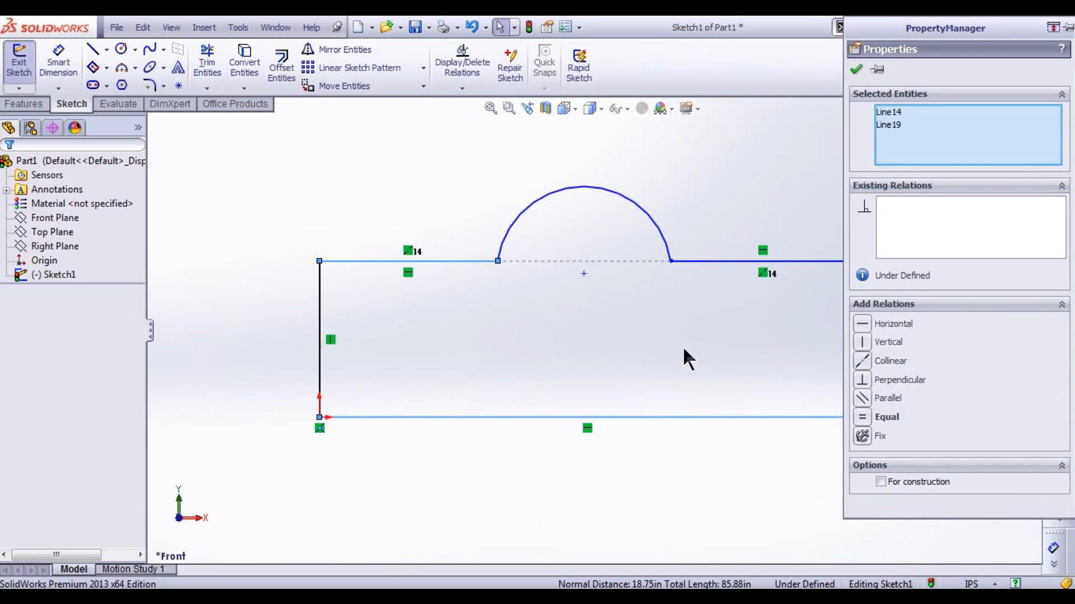
{"action": "mouse_move", "coordinate": [865, 406]}
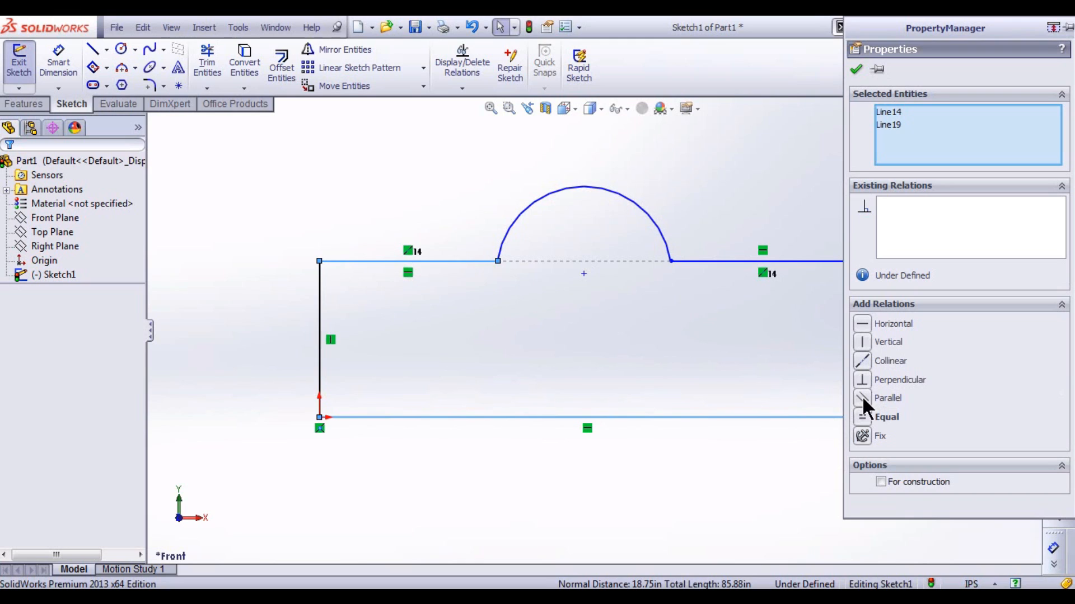
{"action": "mouse_move", "coordinate": [554, 418]}
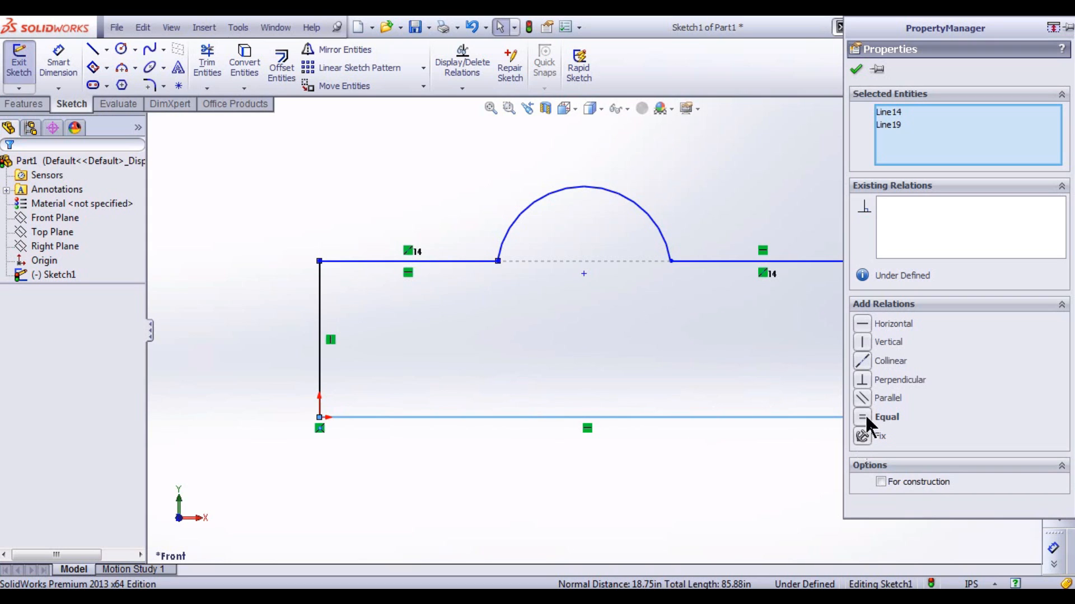
{"action": "left_click", "coordinate": [886, 417]}
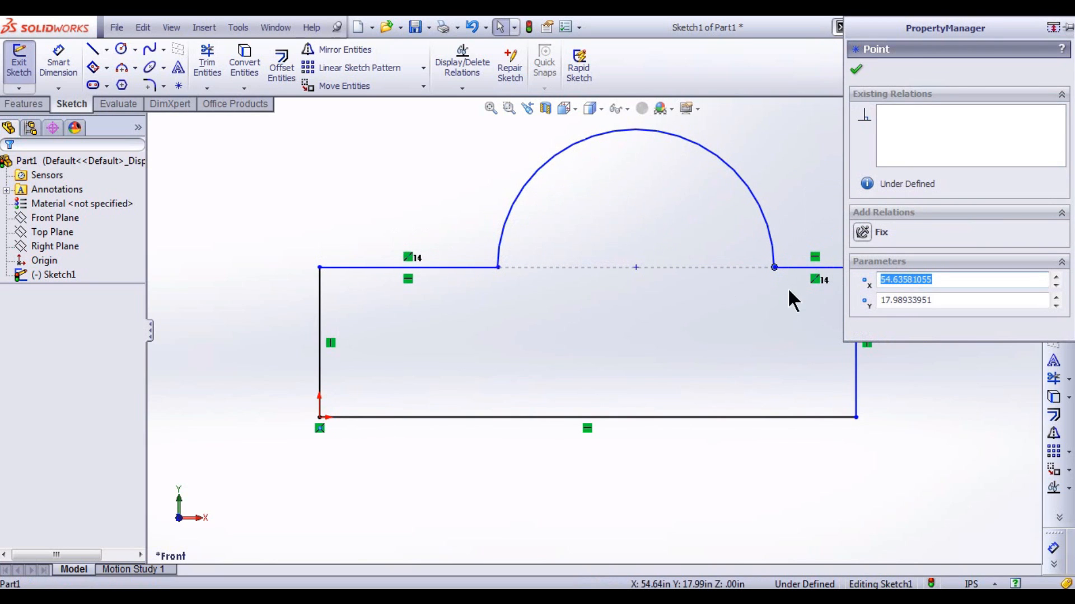
{"action": "left_click", "coordinate": [408, 268]}
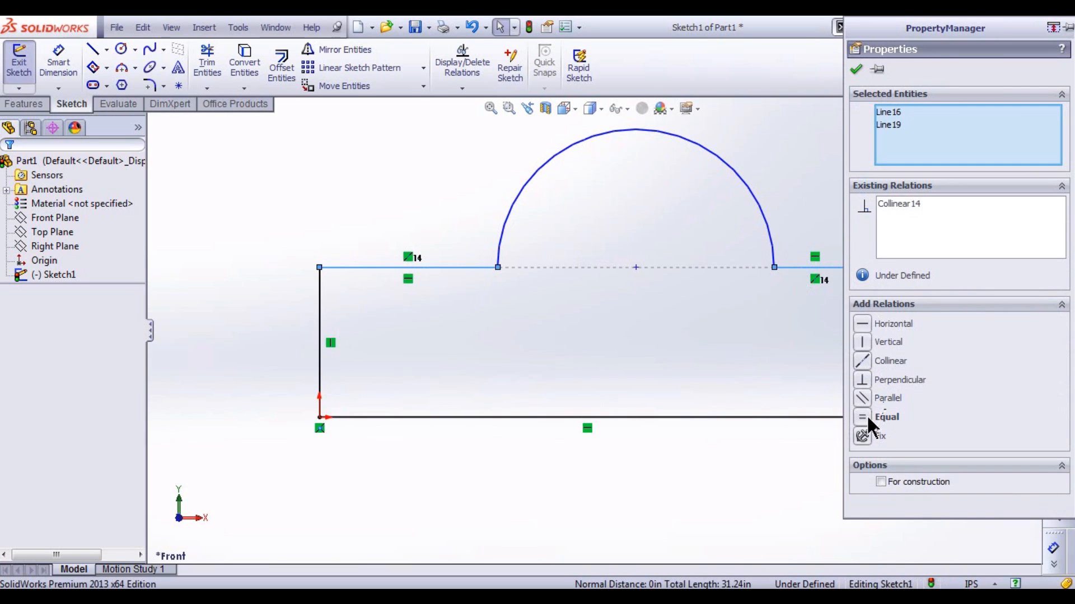
{"action": "left_click", "coordinate": [885, 416]}
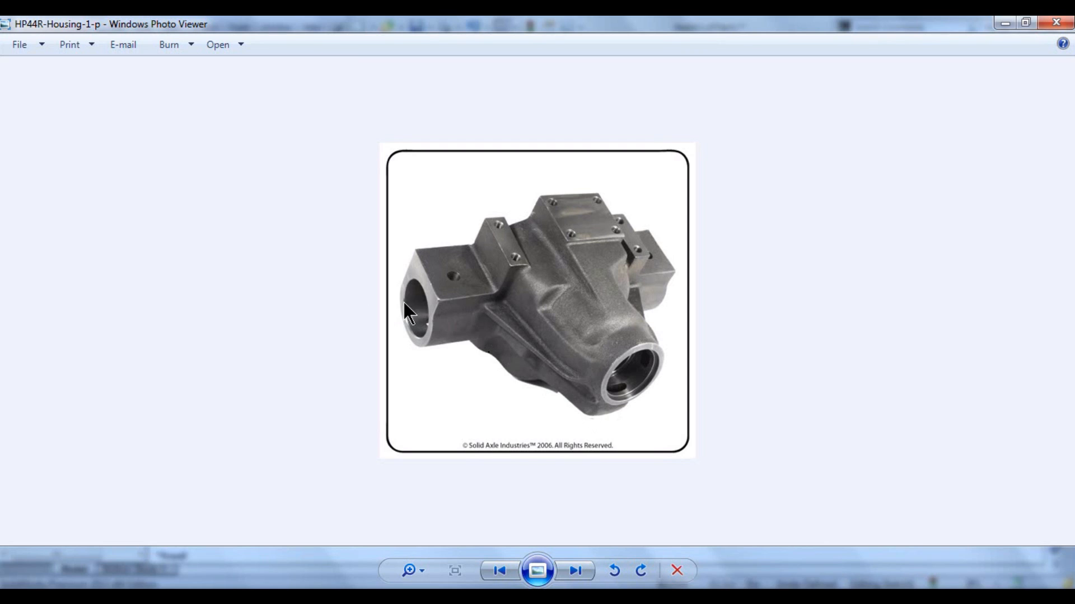
{"action": "mouse_move", "coordinate": [696, 328]}
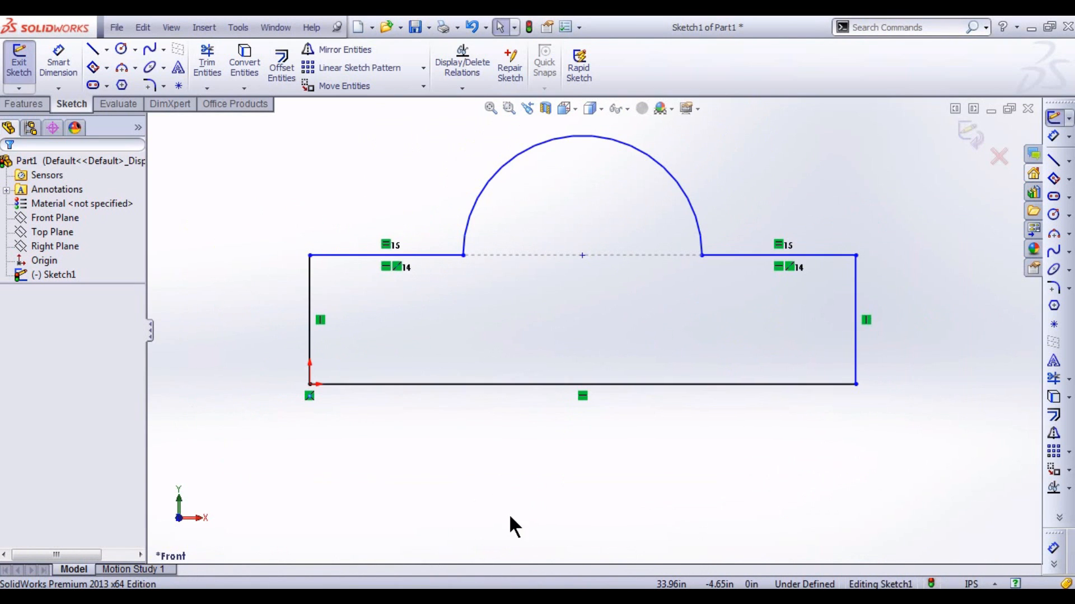
{"action": "mouse_move", "coordinate": [562, 291]}
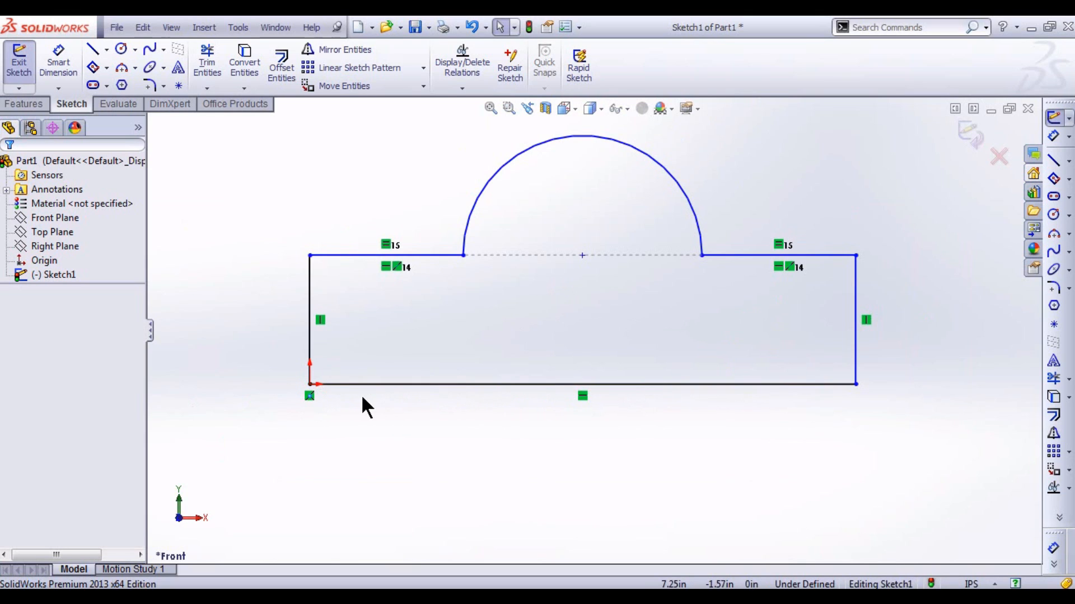
{"action": "mouse_move", "coordinate": [592, 419]}
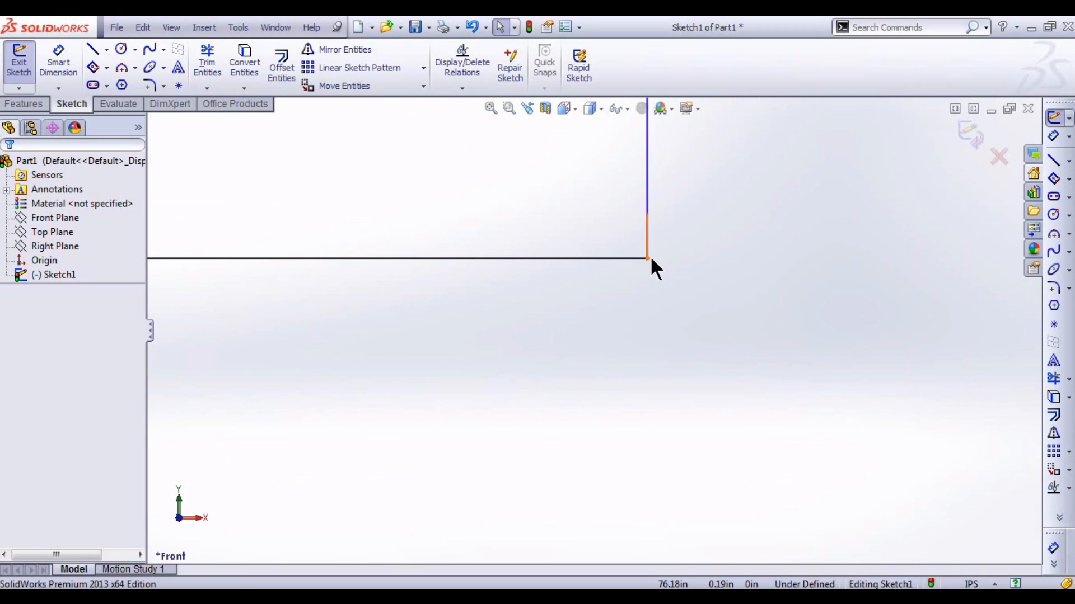
Step: Select the outline's bottom-right corner point and drag it to the right
{"action": "left_click", "coordinate": [645, 259]}
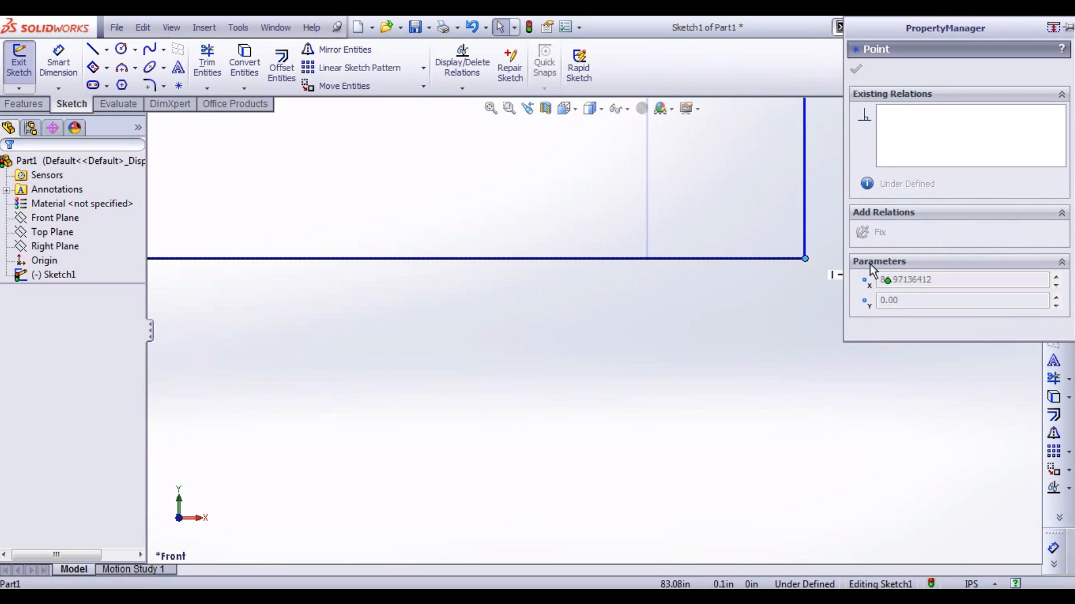
{"action": "left_click_drag", "start_coordinate": [806, 258], "coordinate": [699, 258]}
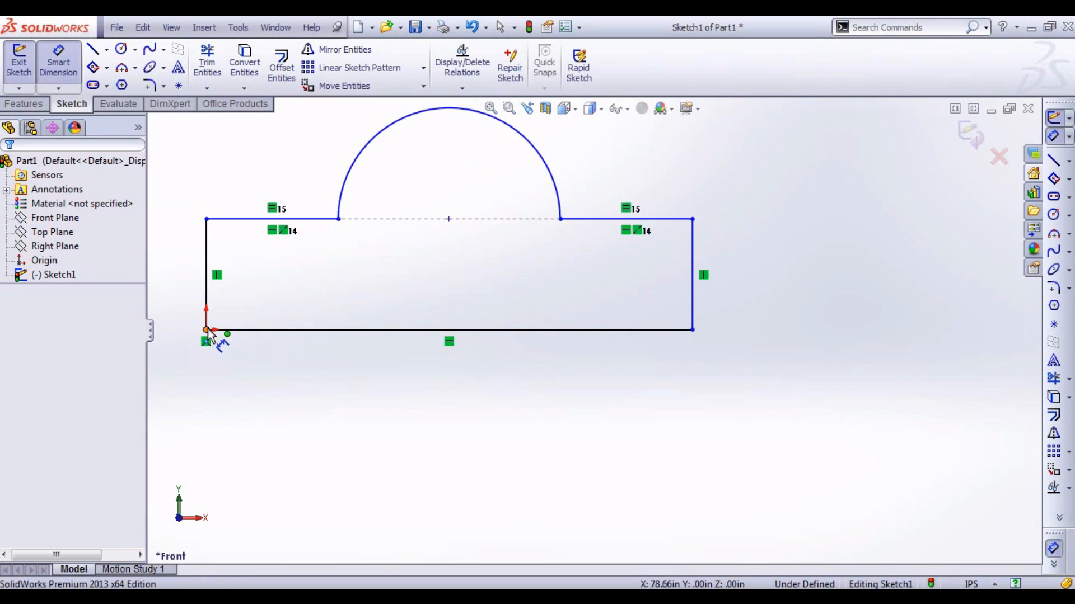
{"action": "mouse_move", "coordinate": [703, 335]}
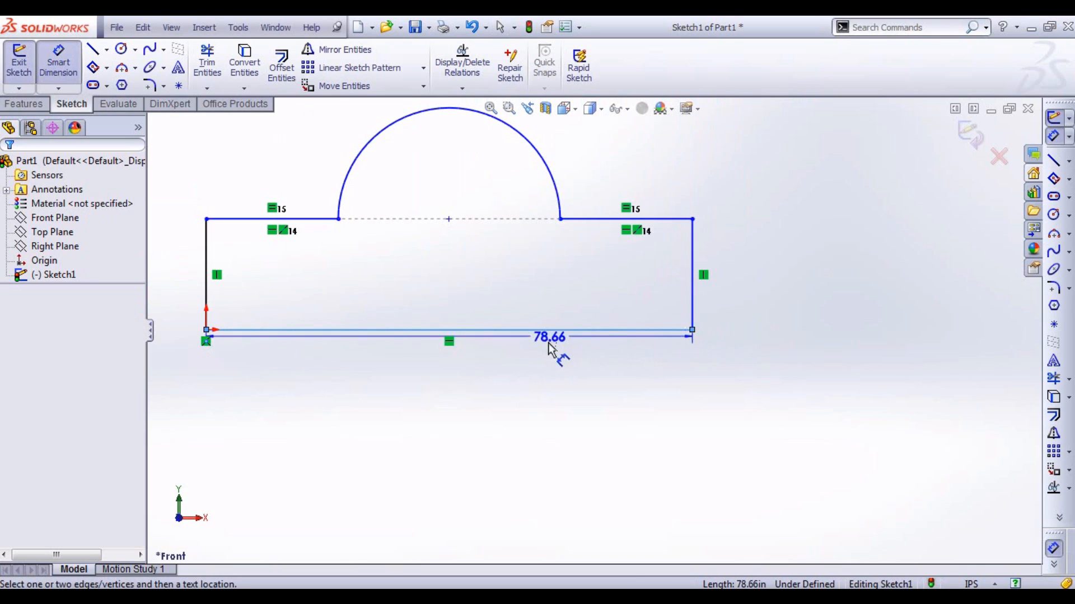
Step: Dimension the bottom edge at 10.00 and start a height dimension on the right edge
{"action": "left_click", "coordinate": [448, 330]}
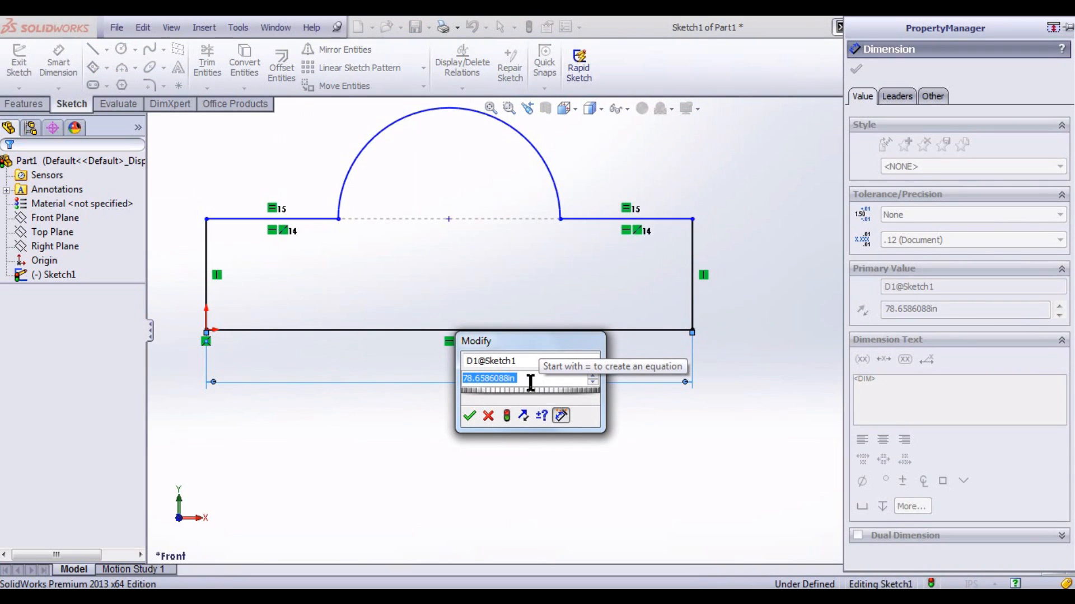
{"action": "left_click", "coordinate": [470, 415]}
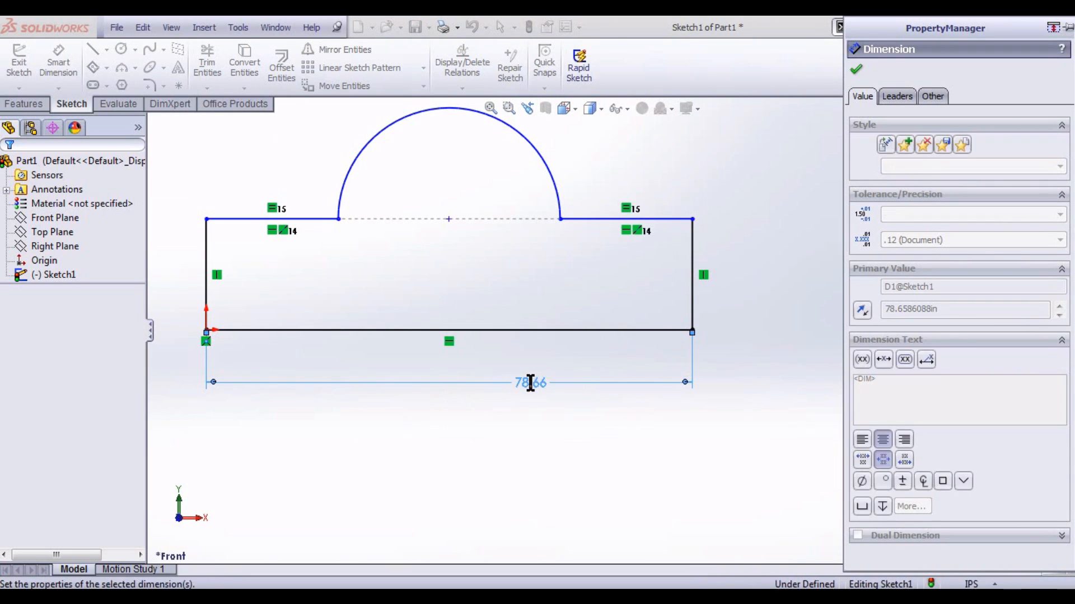
{"action": "type", "text": "10.00"}
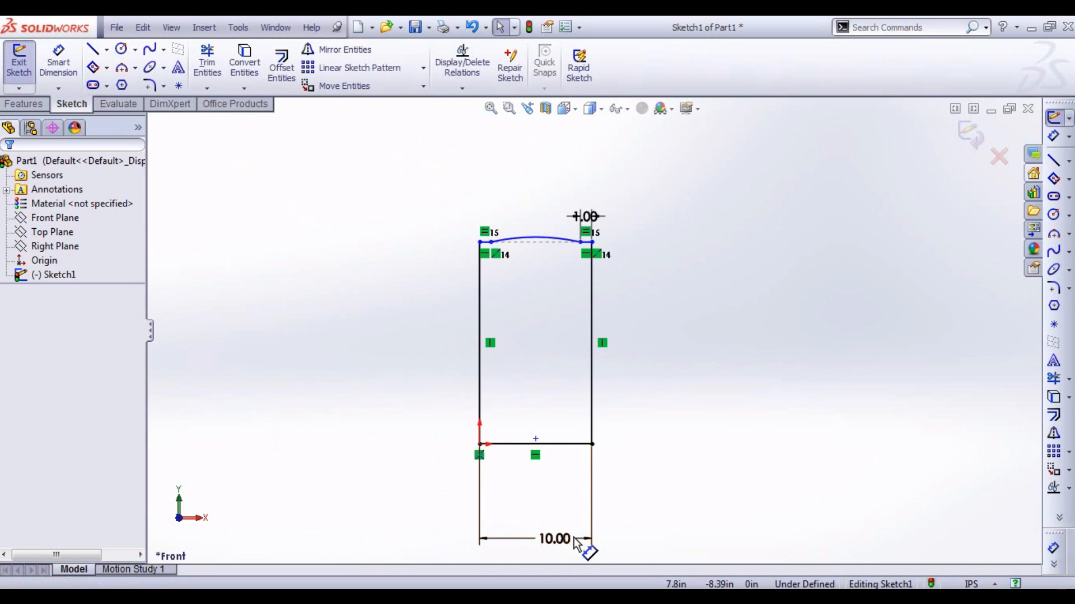
{"action": "left_click", "coordinate": [592, 343]}
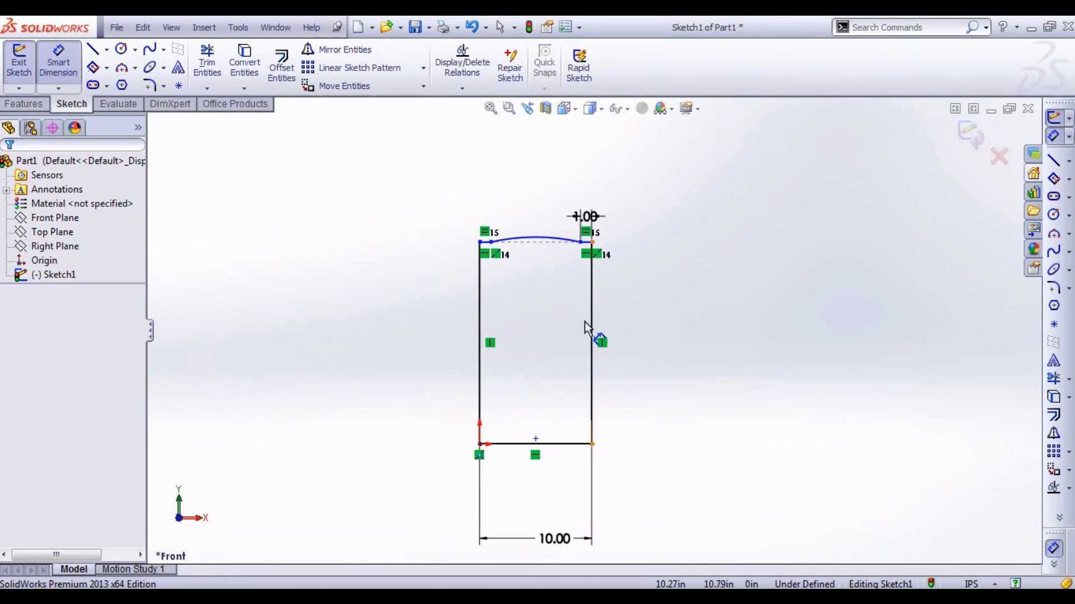
{"action": "left_click", "coordinate": [592, 342]}
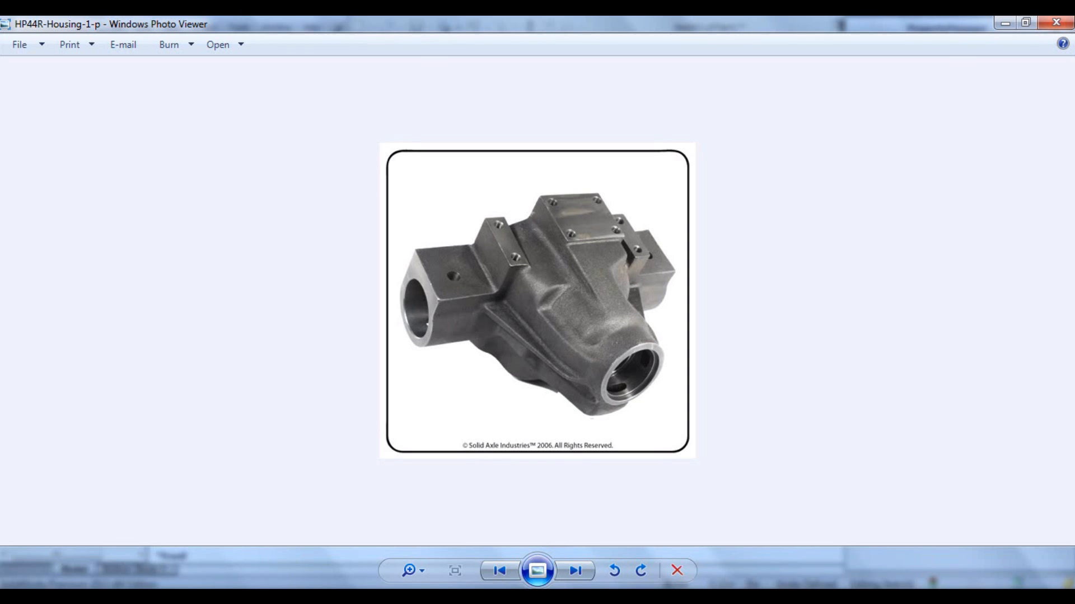
{"action": "mouse_move", "coordinate": [418, 349]}
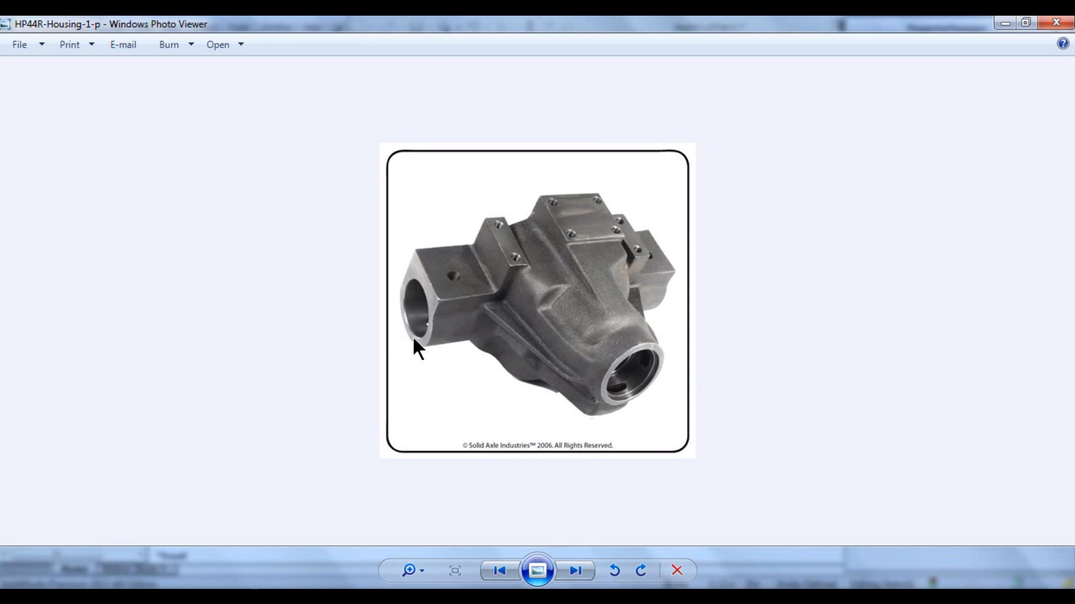
{"action": "mouse_move", "coordinate": [814, 564]}
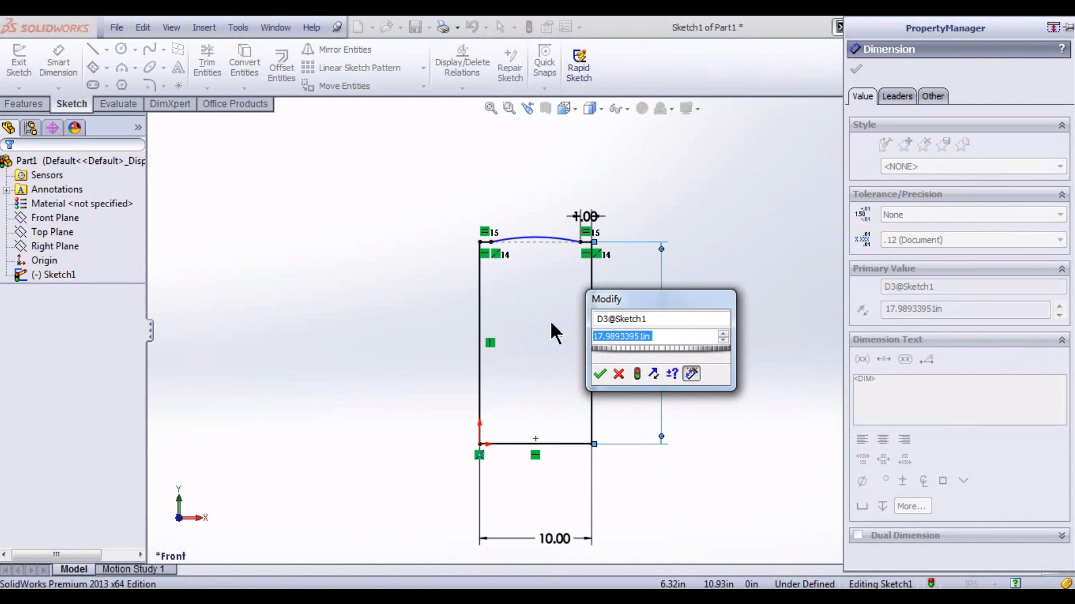
Step: Accept 6.50 as the right edge's height dimension
{"action": "left_click", "coordinate": [599, 373]}
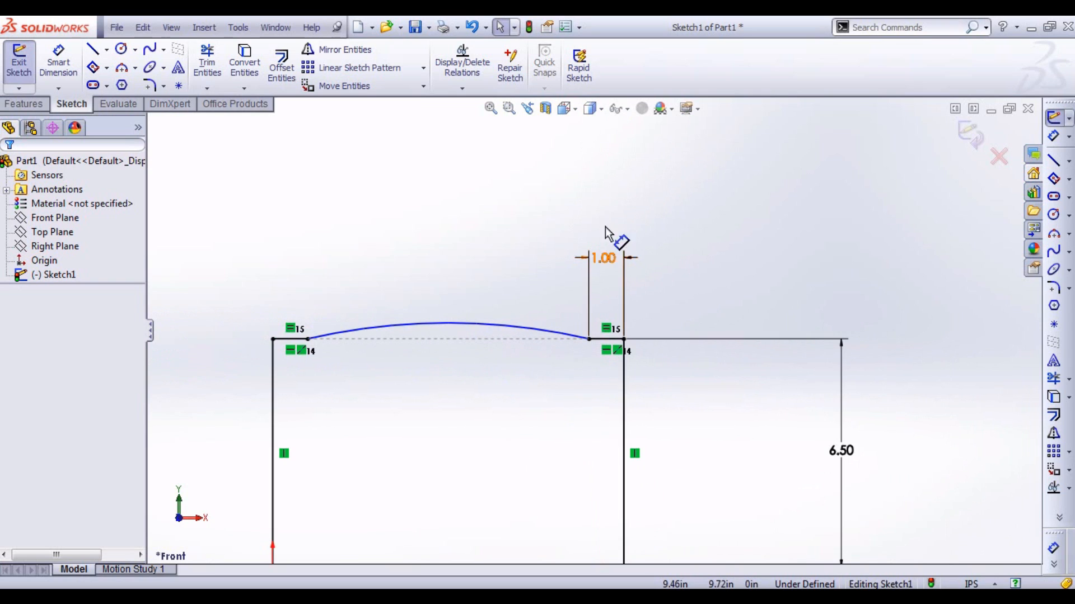
{"action": "mouse_move", "coordinate": [267, 326]}
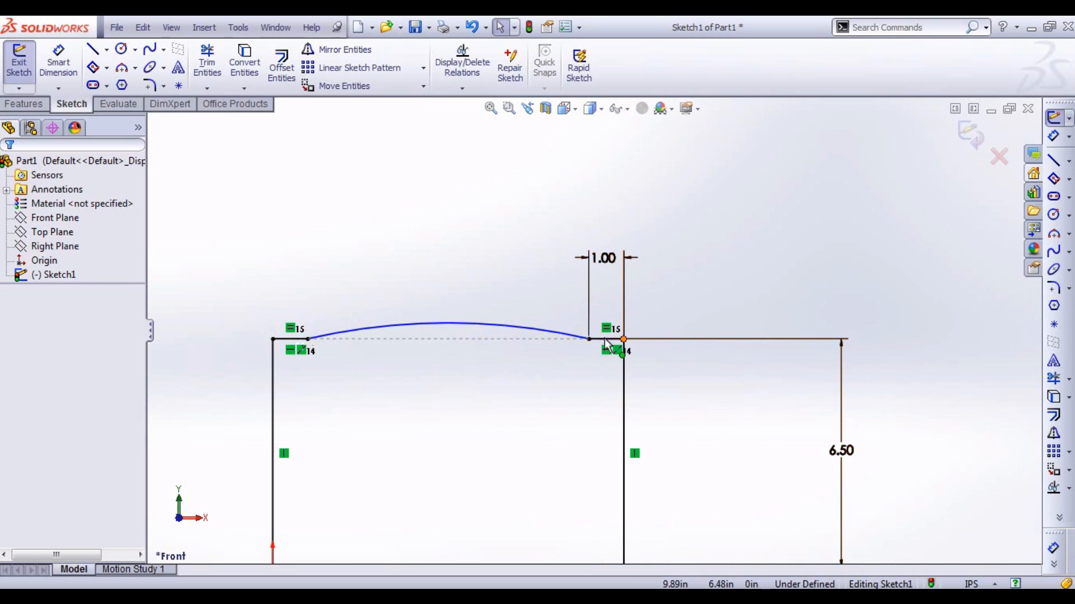
{"action": "mouse_move", "coordinate": [608, 330]}
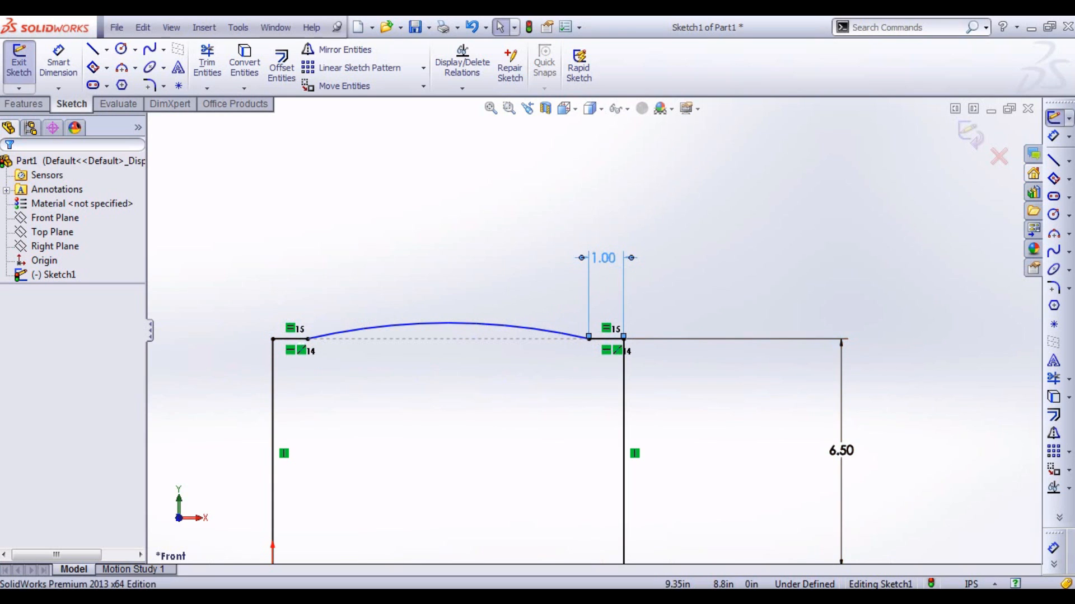
Step: Edit the 1.00 top-right gap dimension to read 3.00
{"action": "double_click", "coordinate": [602, 257]}
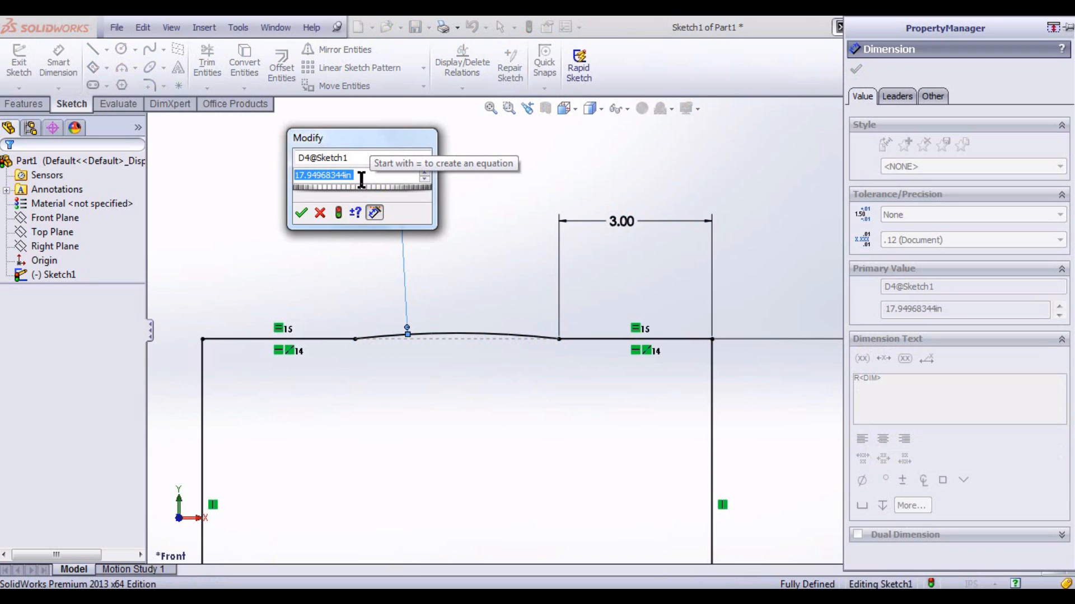
Step: Set the top arc radius to 30, then smaller values, then 3, and reopen R3.00
{"action": "type", "text": "30"}
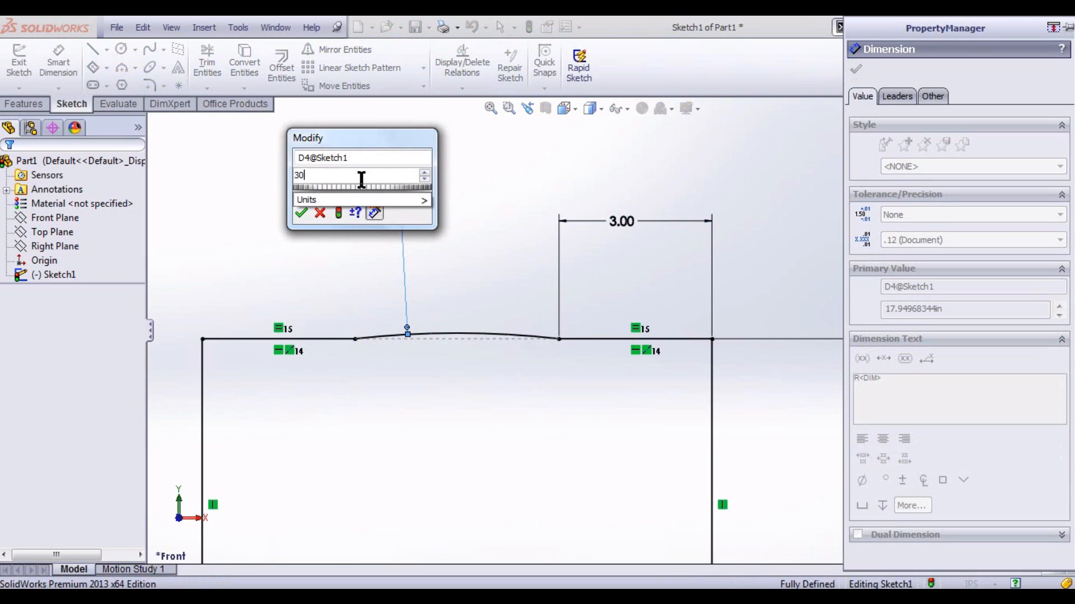
{"action": "left_click", "coordinate": [300, 213]}
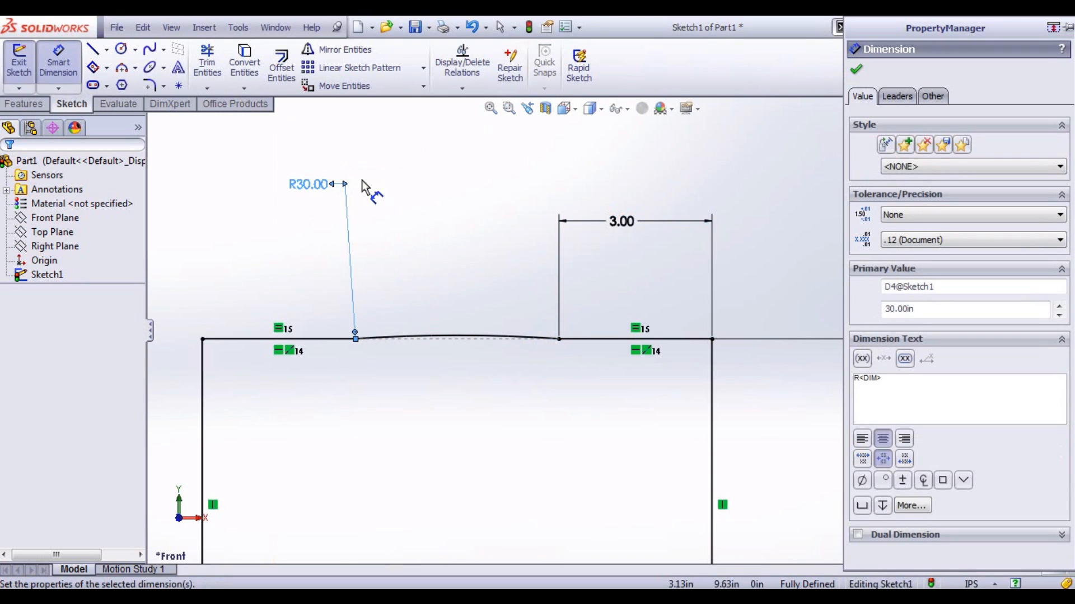
{"action": "double_click", "coordinate": [309, 184]}
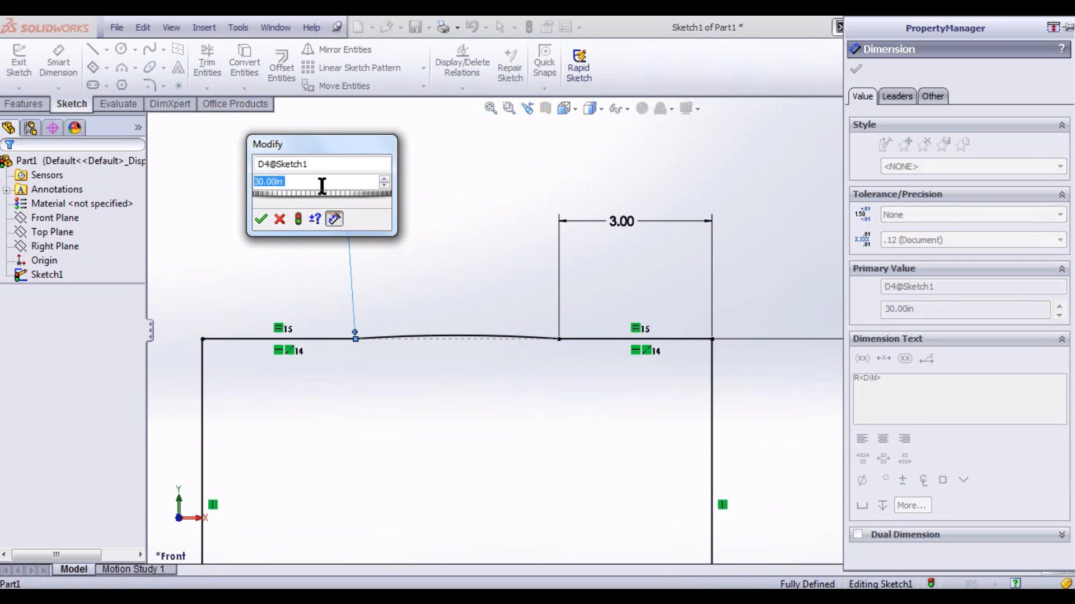
{"action": "left_click", "coordinate": [261, 219]}
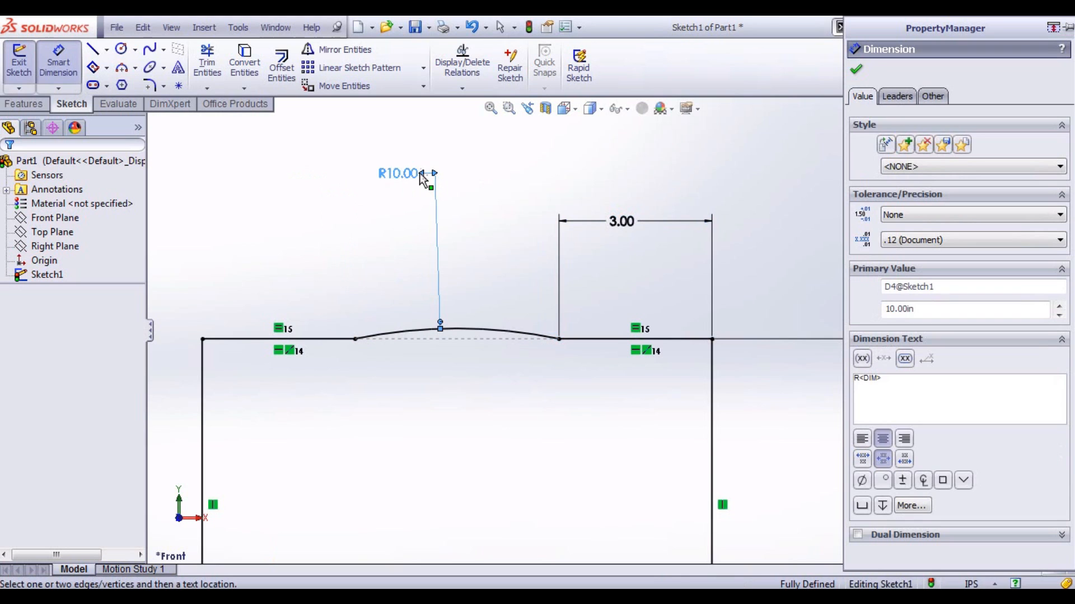
{"action": "double_click", "coordinate": [399, 173]}
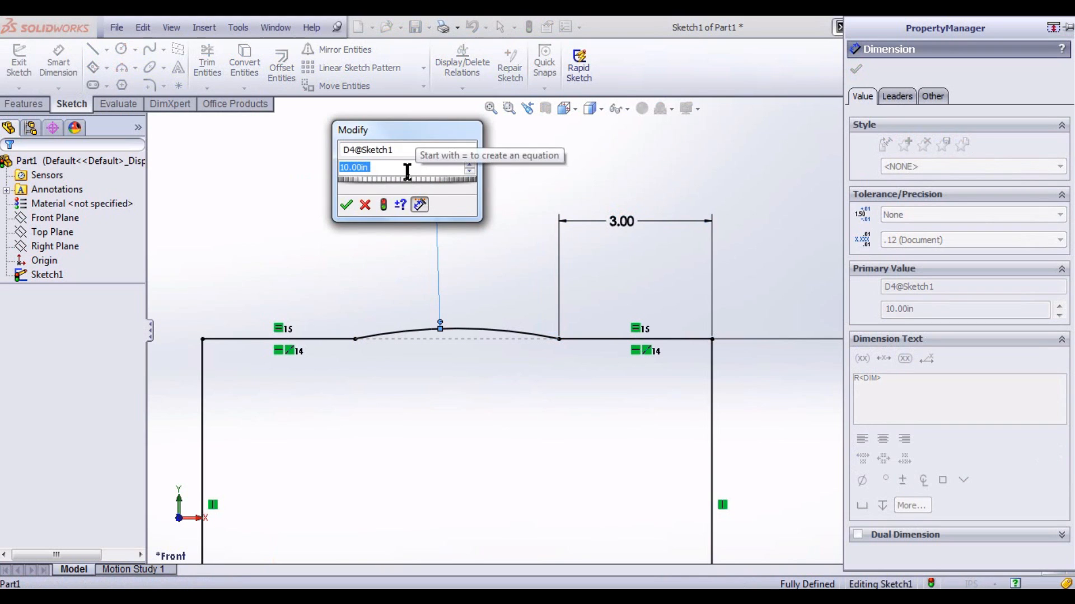
{"action": "left_click", "coordinate": [346, 205]}
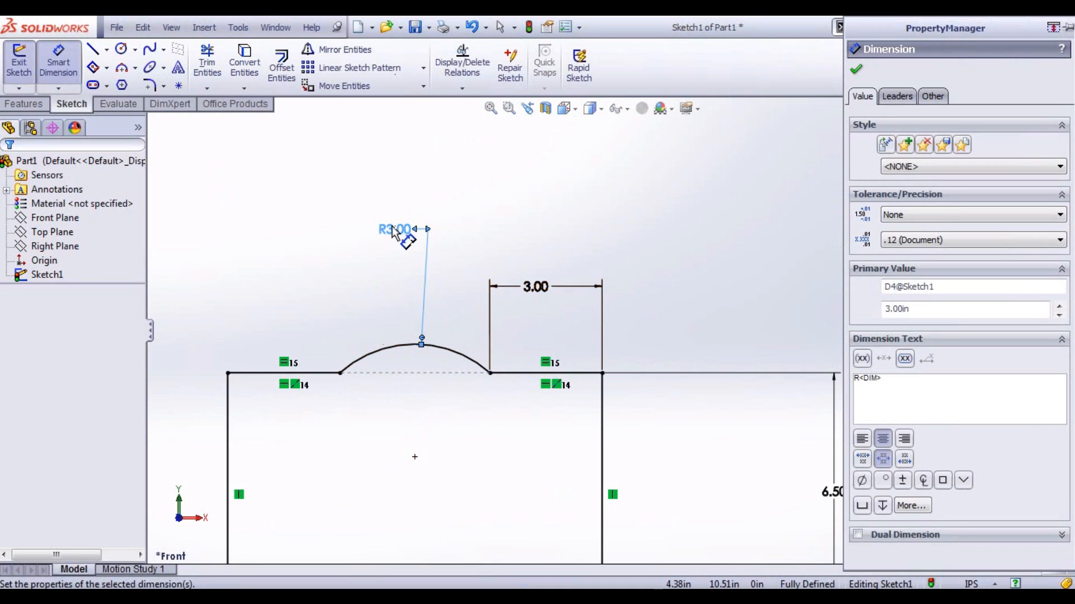
{"action": "double_click", "coordinate": [394, 229]}
{"action": "type", "text": "1"}
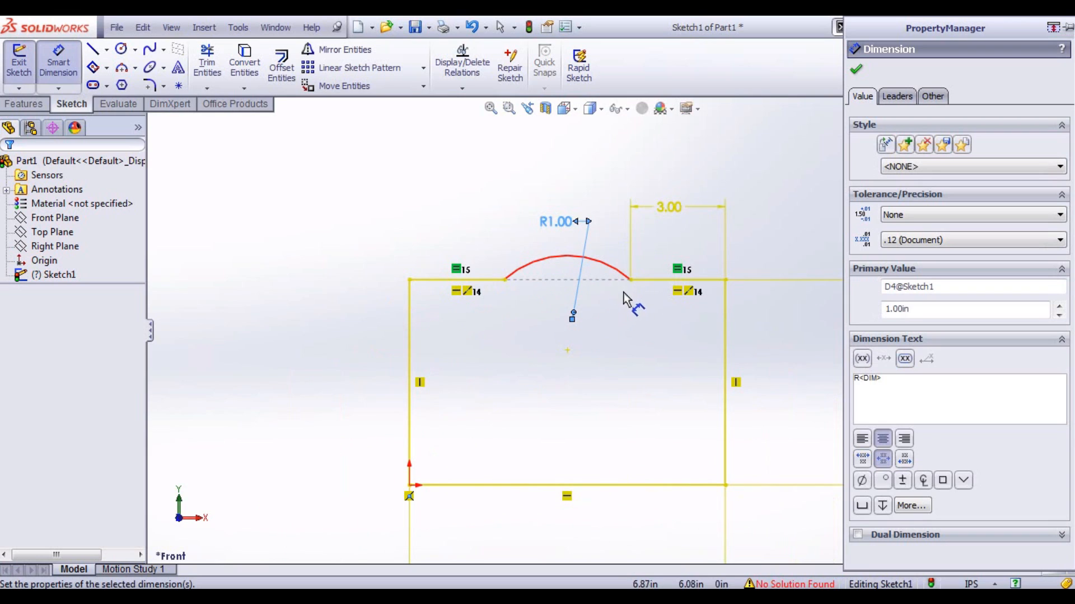
{"action": "mouse_move", "coordinate": [489, 302]}
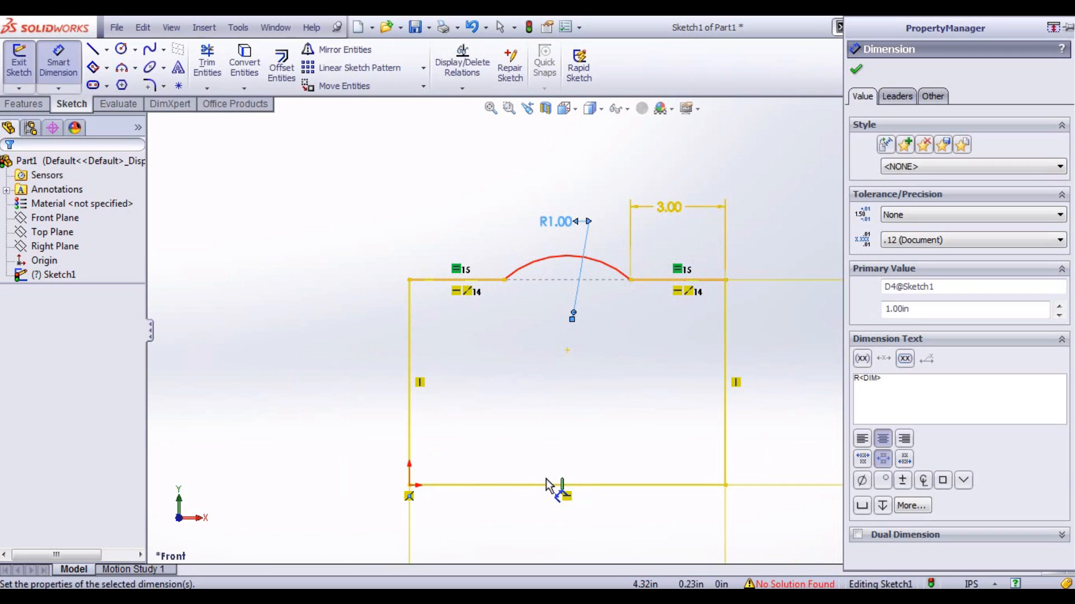
{"action": "mouse_move", "coordinate": [607, 325]}
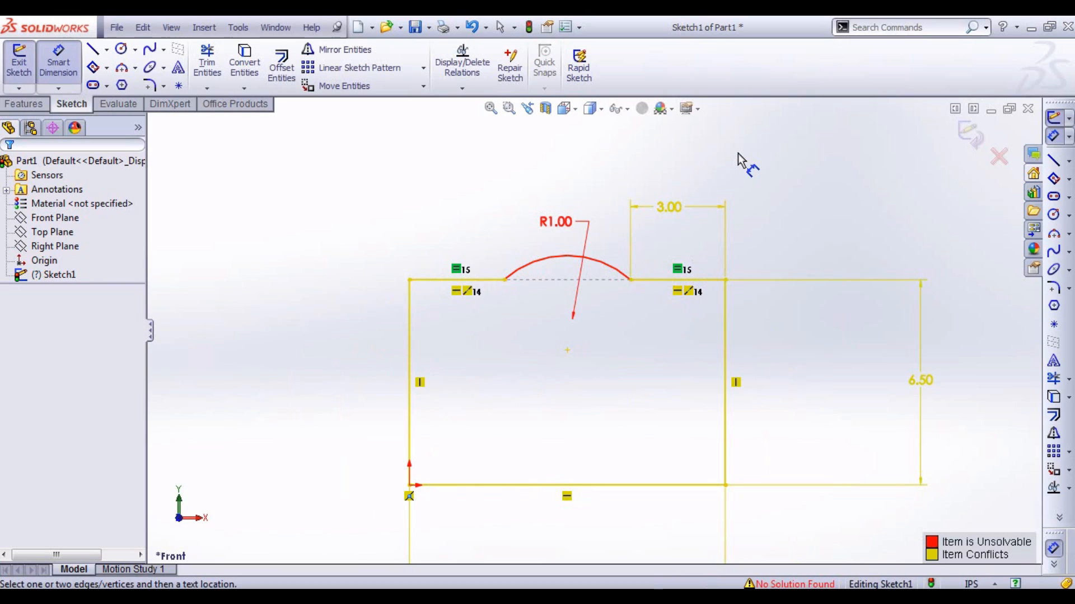
{"action": "mouse_move", "coordinate": [743, 165]}
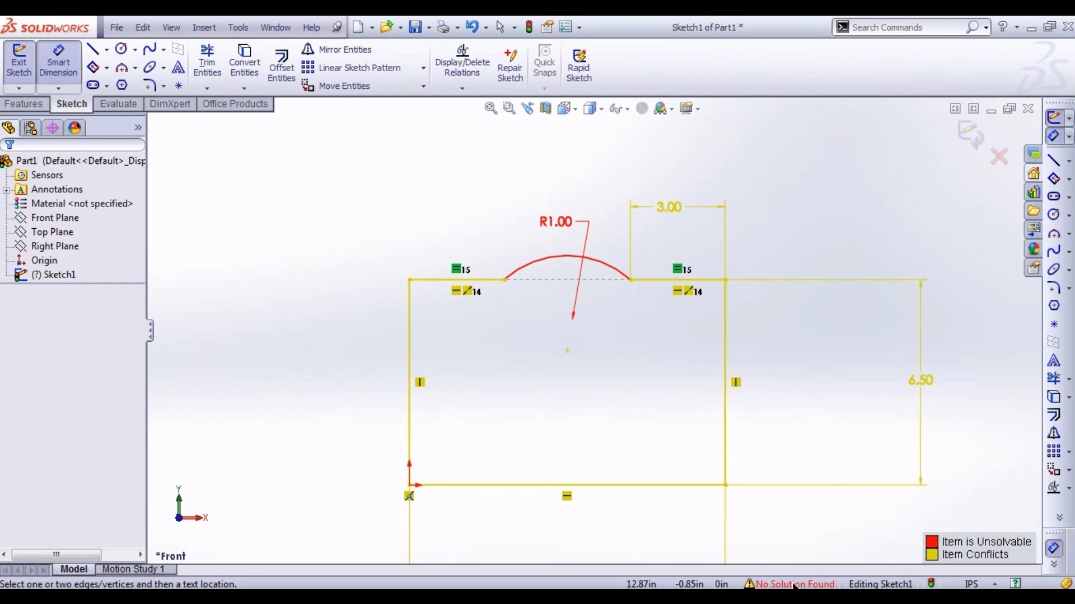
Step: Use SketchXpert Diagnose and Manual Repair to list the conflicting relations and dimensions
{"action": "left_click", "coordinate": [793, 584]}
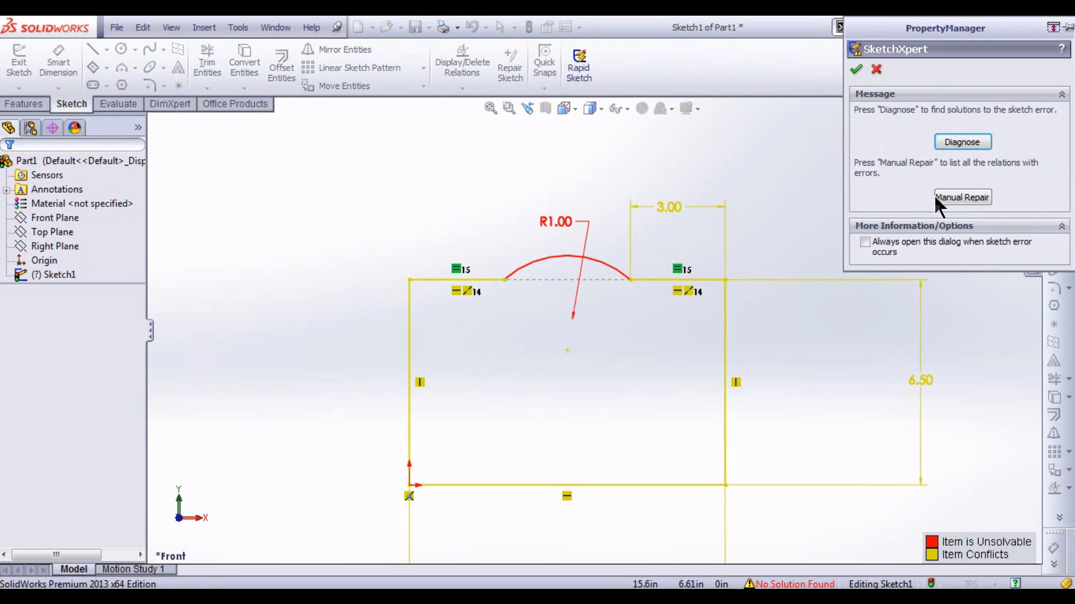
{"action": "left_click", "coordinate": [961, 141]}
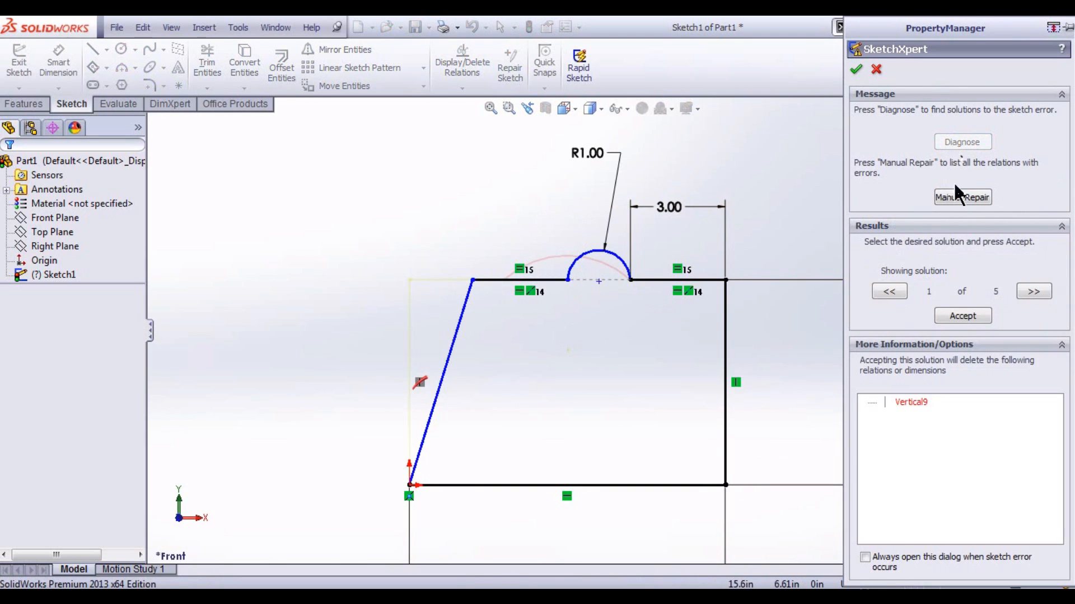
{"action": "mouse_move", "coordinate": [403, 413]}
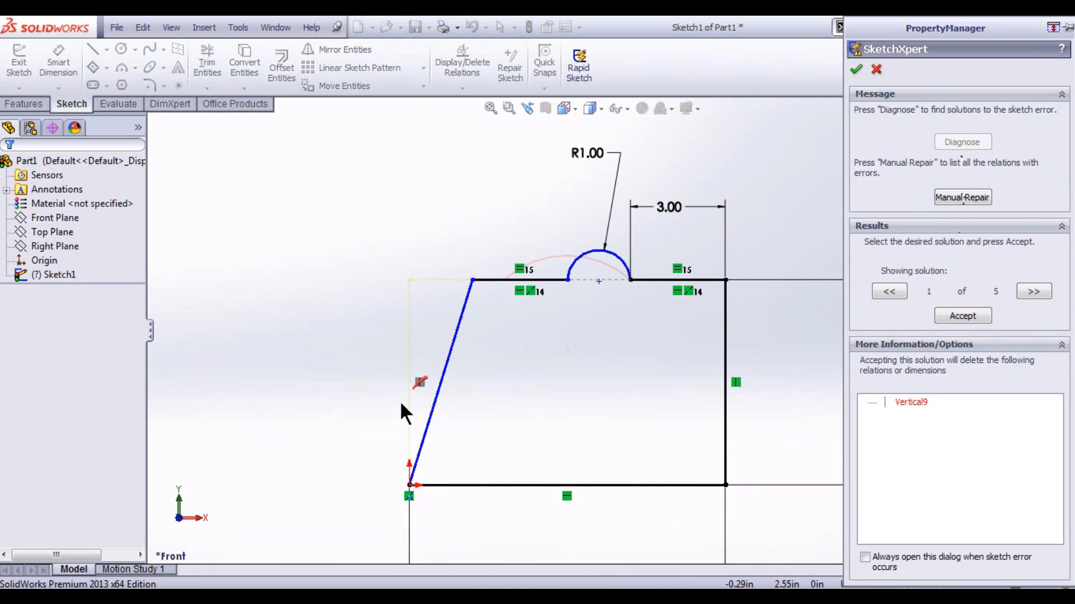
{"action": "mouse_move", "coordinate": [552, 336]}
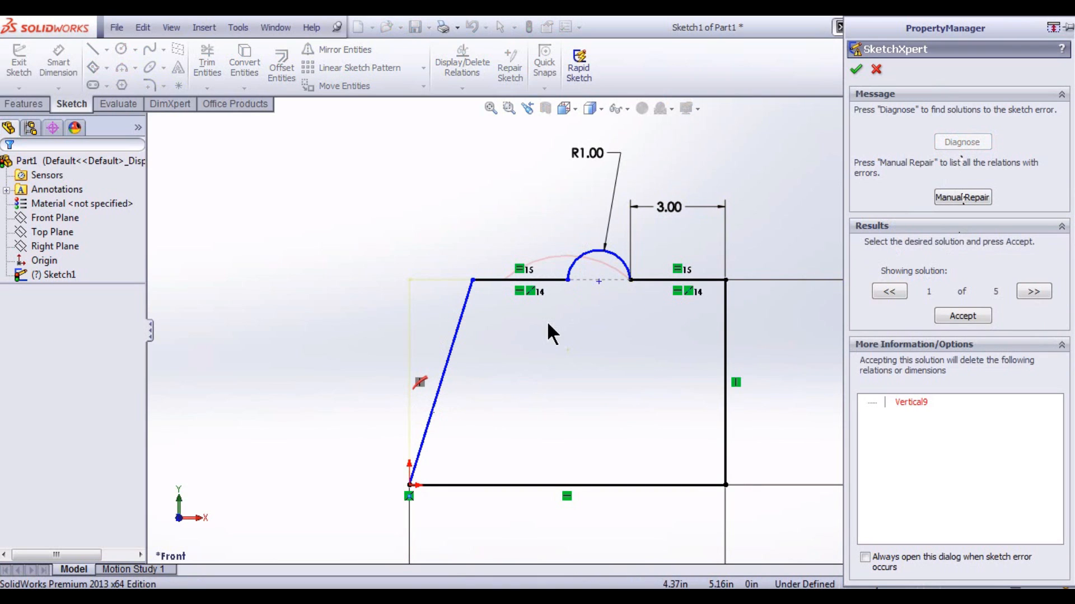
{"action": "mouse_move", "coordinate": [1011, 236]}
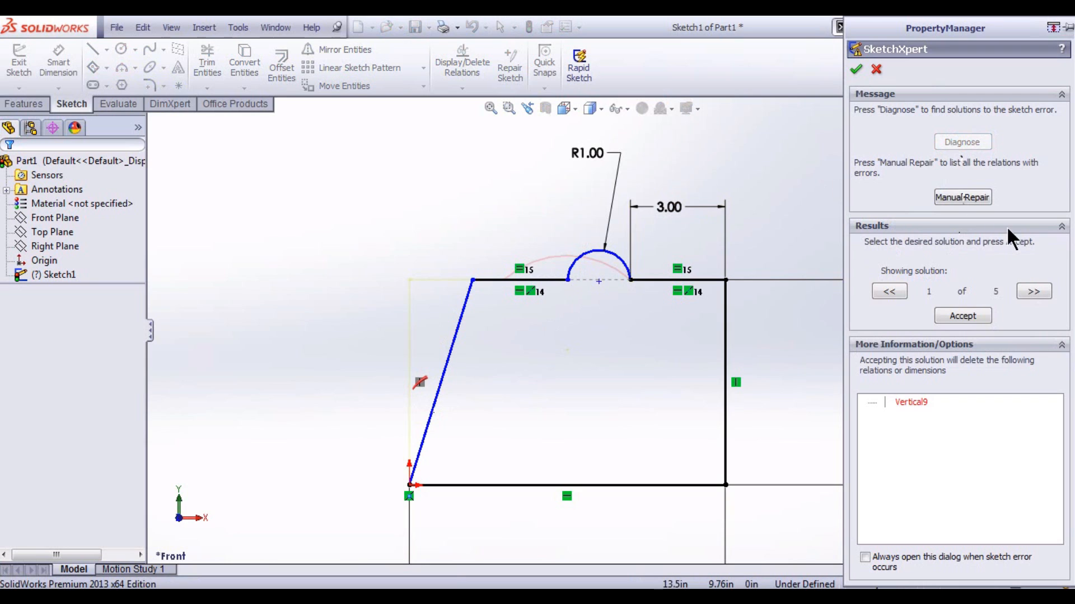
{"action": "left_click", "coordinate": [961, 198]}
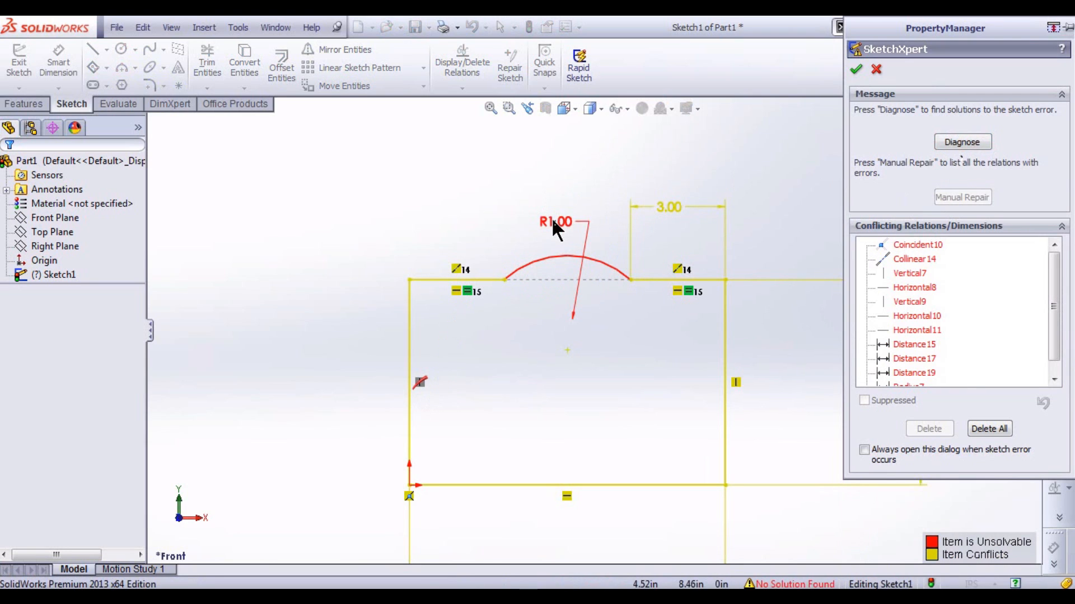
{"action": "mouse_move", "coordinate": [1001, 51]}
{"action": "type", "text": "2."}
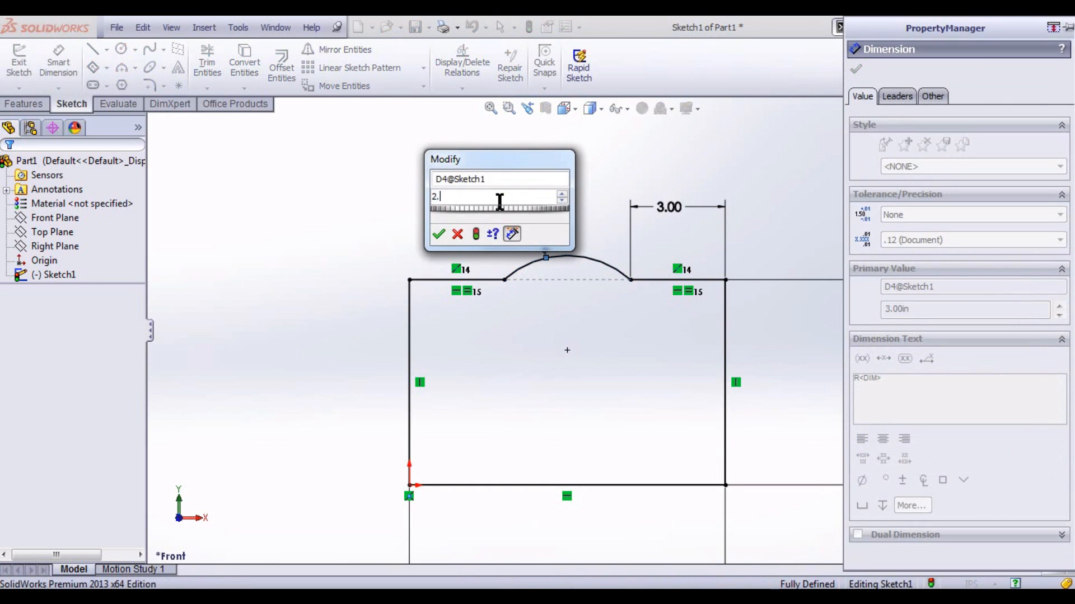
Step: Accept 2.50 as the top arc radius
{"action": "left_click", "coordinate": [438, 234]}
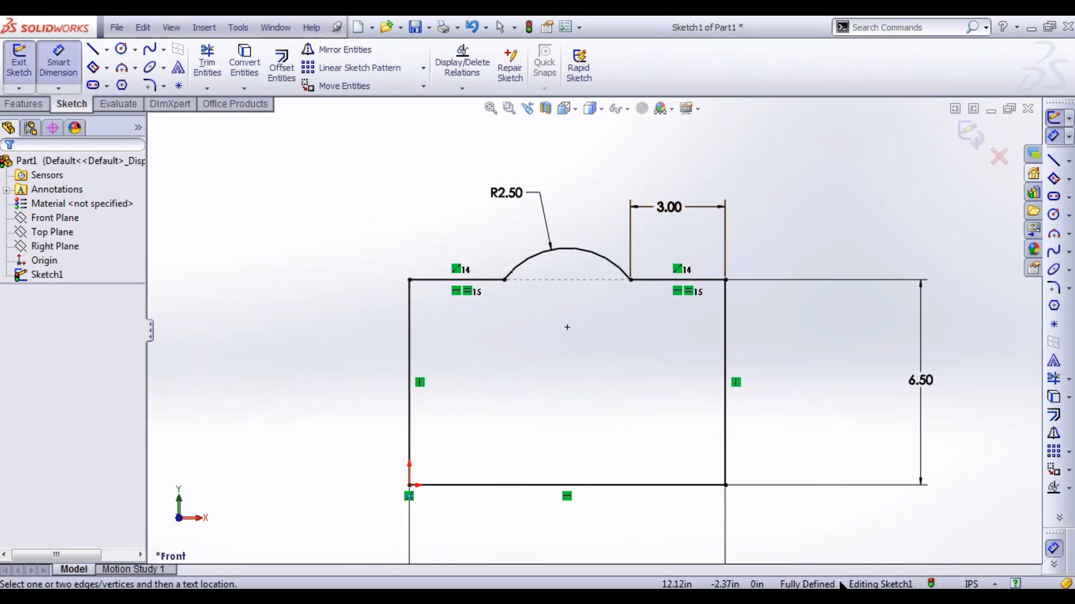
{"action": "mouse_move", "coordinate": [643, 390]}
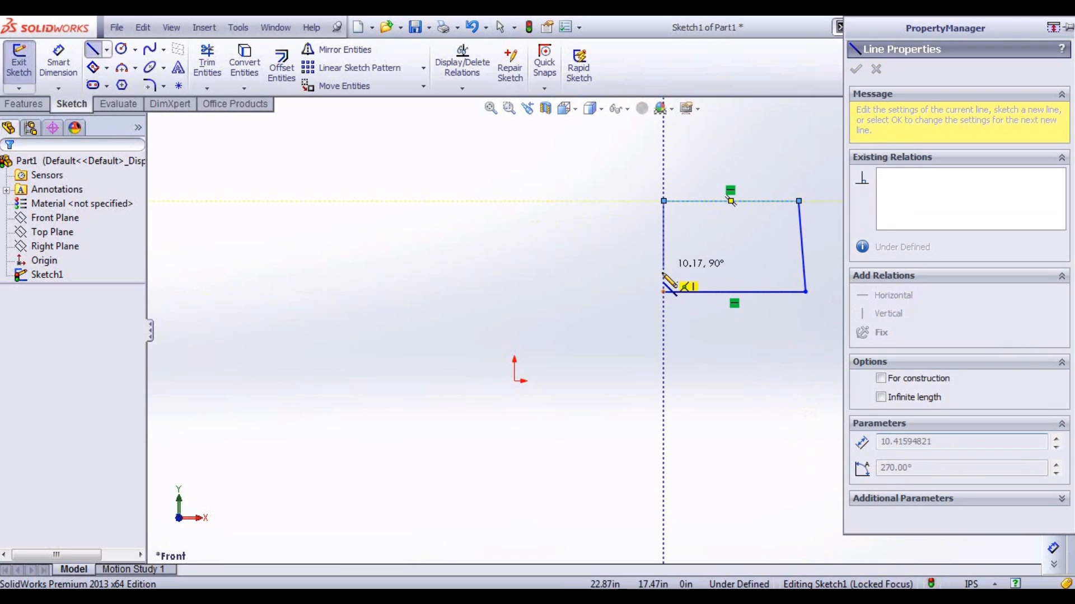
Step: Finish the box outline and give its slanted right side a Vertical relation
{"action": "left_click", "coordinate": [854, 68]}
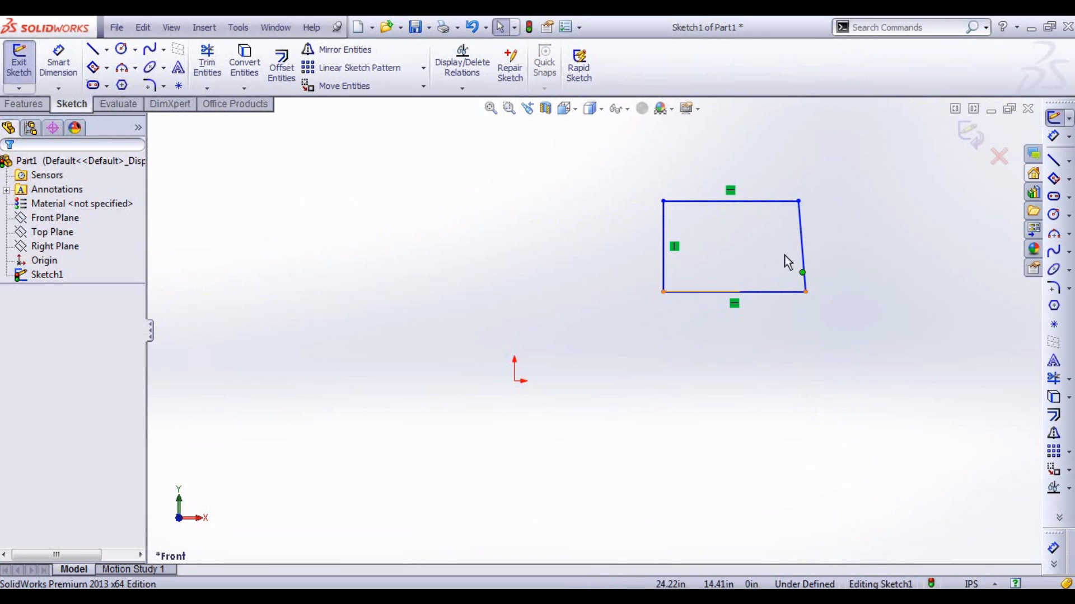
{"action": "left_click", "coordinate": [801, 243]}
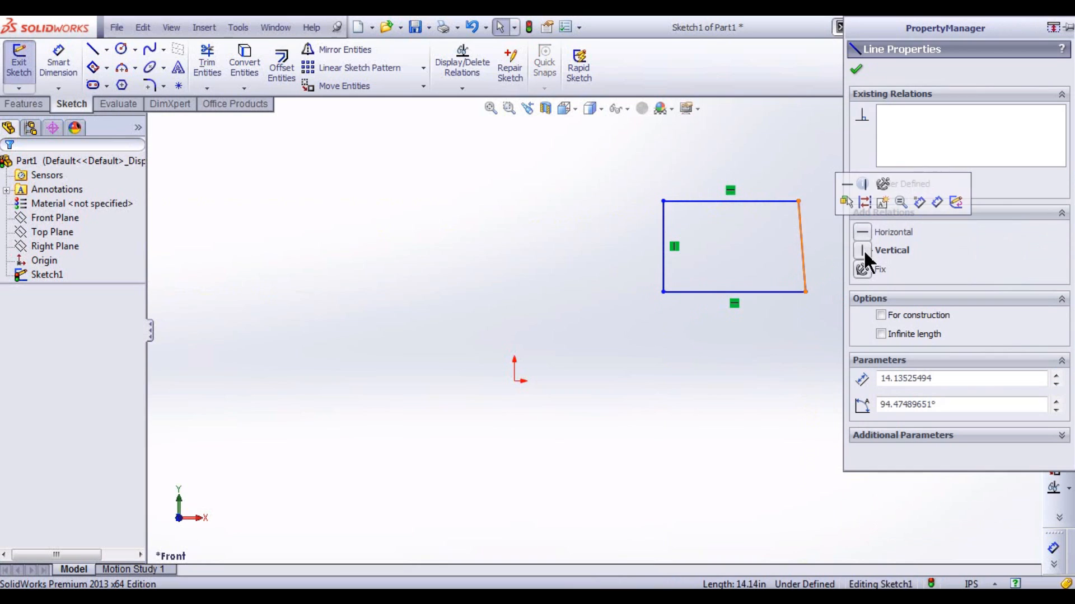
{"action": "left_click", "coordinate": [862, 250]}
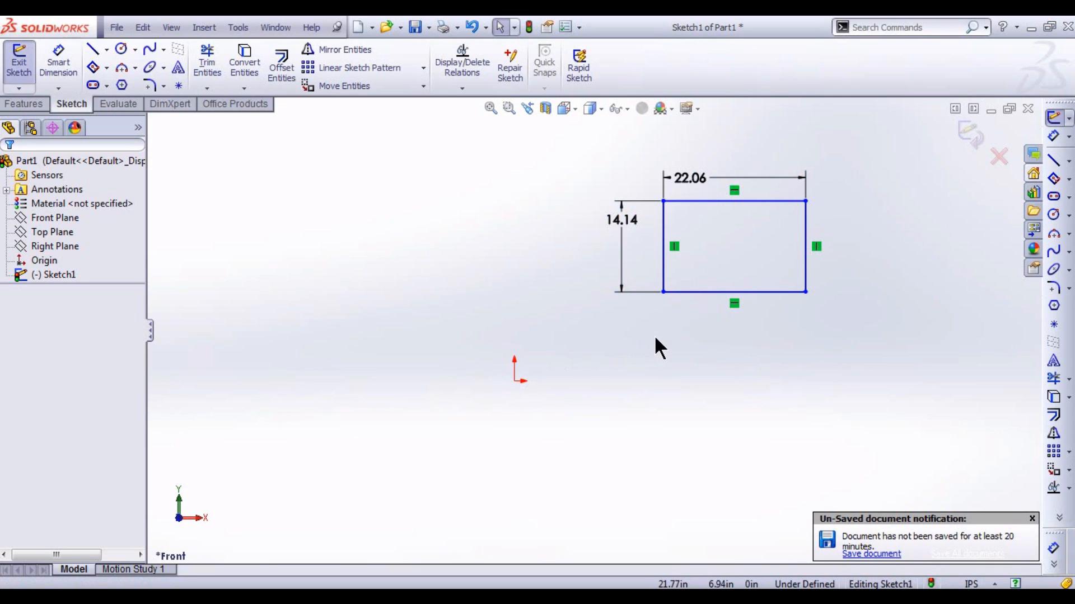
{"action": "mouse_move", "coordinate": [514, 349]}
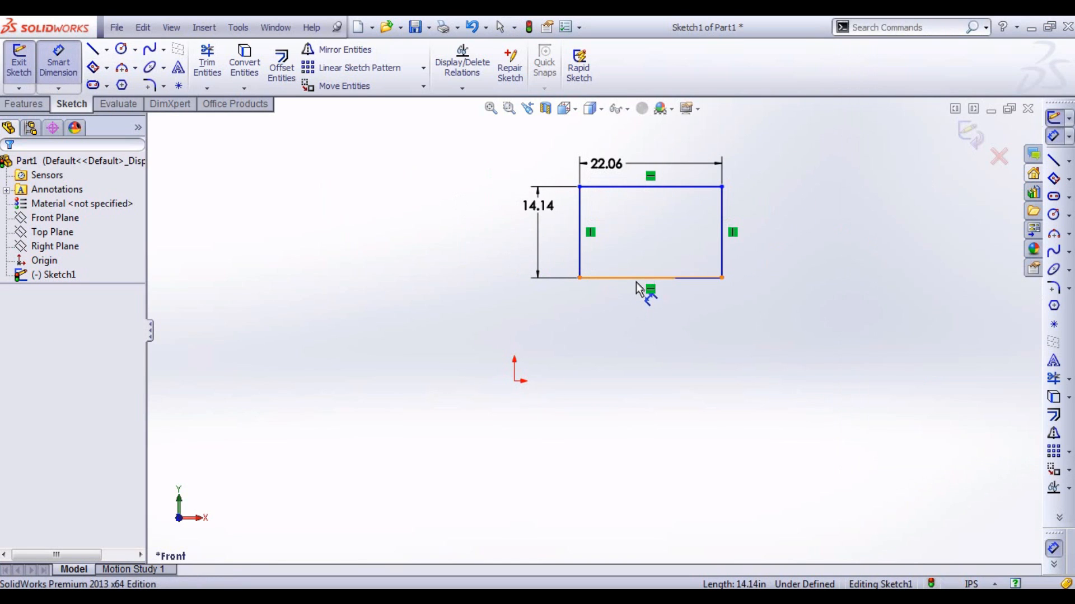
Step: Dimension the box's bottom edge 16 from the origin
{"action": "left_click", "coordinate": [650, 278]}
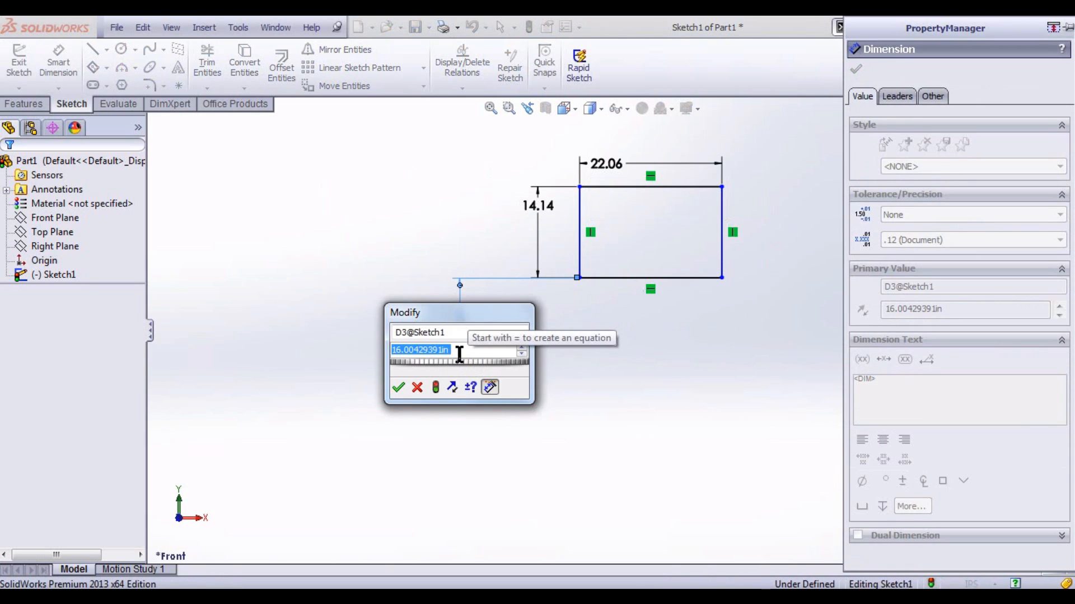
{"action": "type", "text": "16"}
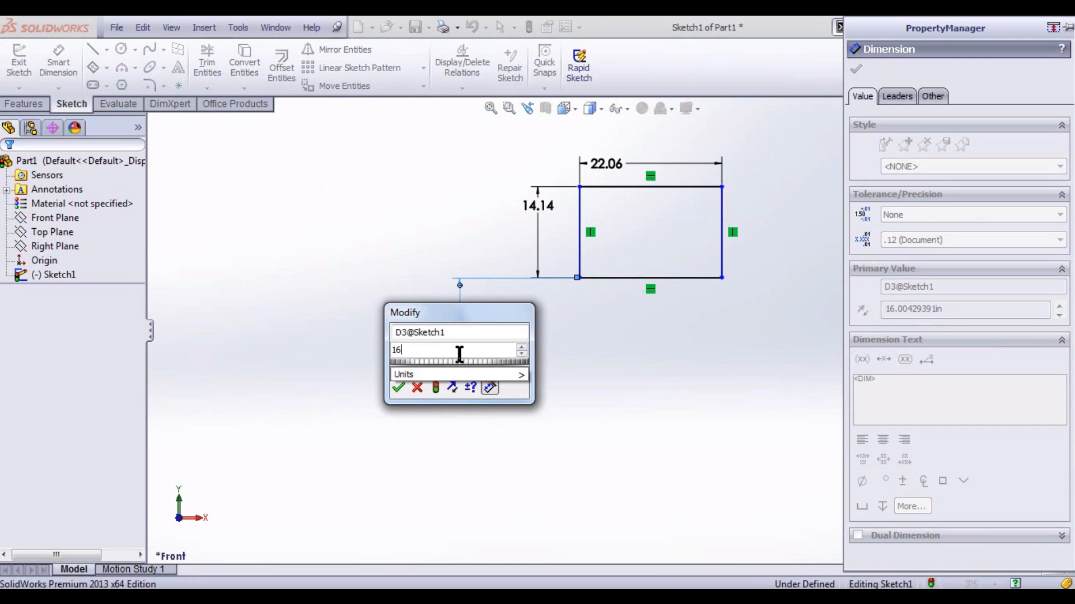
{"action": "left_click", "coordinate": [397, 388]}
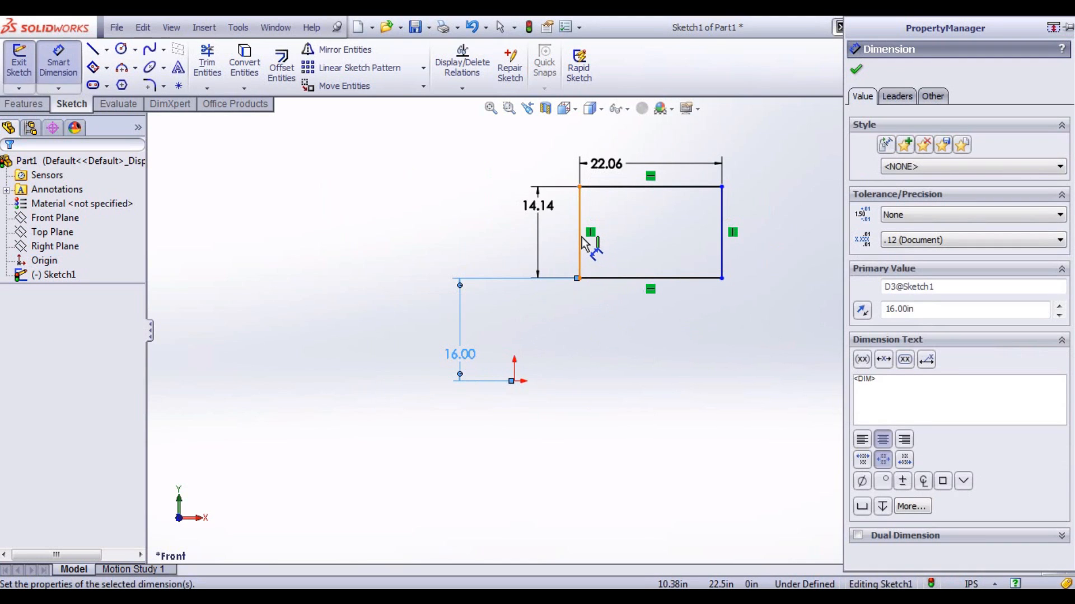
Step: Select the box's left side and drag it farther left
{"action": "left_click", "coordinate": [578, 233]}
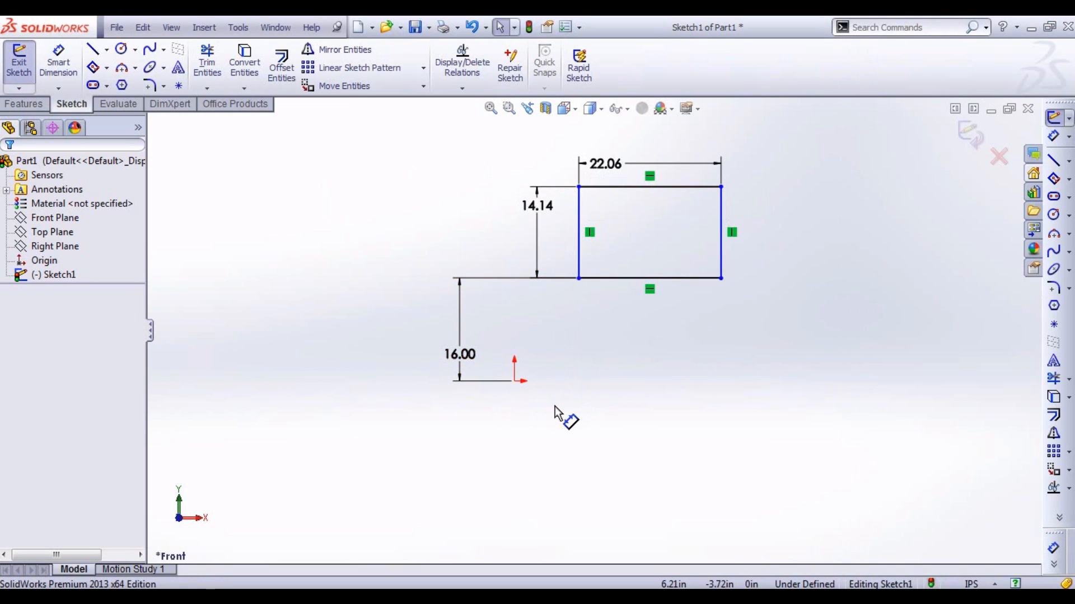
{"action": "left_click", "coordinate": [529, 233]}
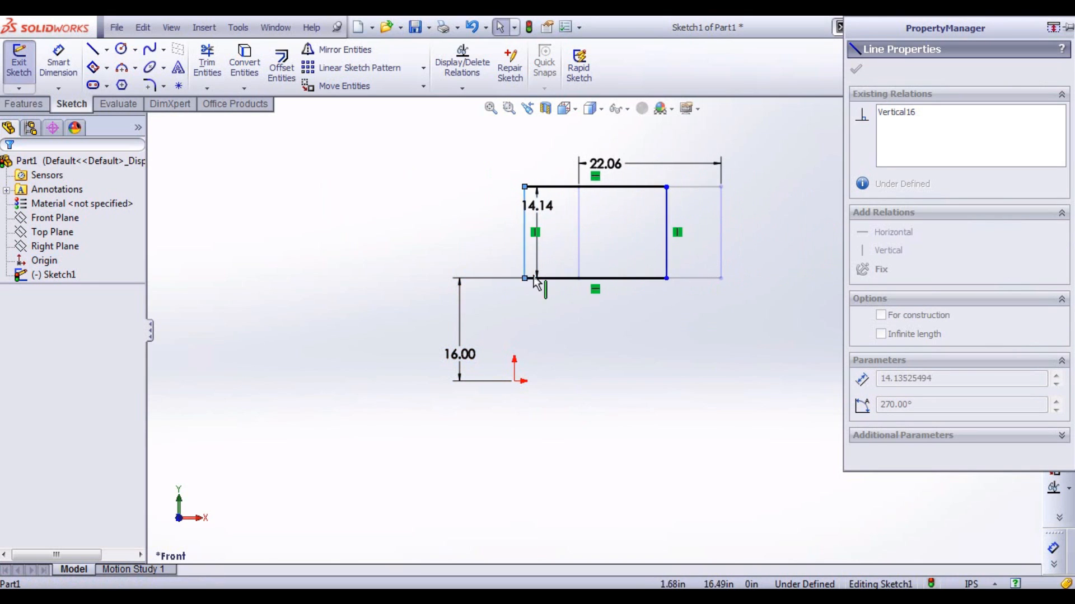
{"action": "left_click_drag", "start_coordinate": [525, 278], "coordinate": [445, 288]}
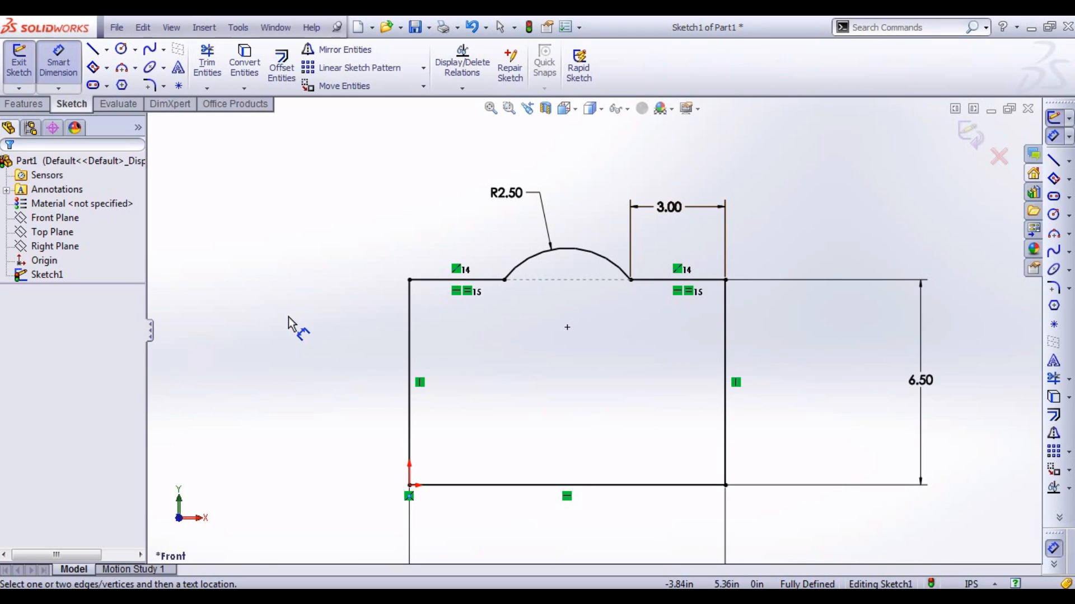
{"action": "mouse_move", "coordinate": [401, 185]}
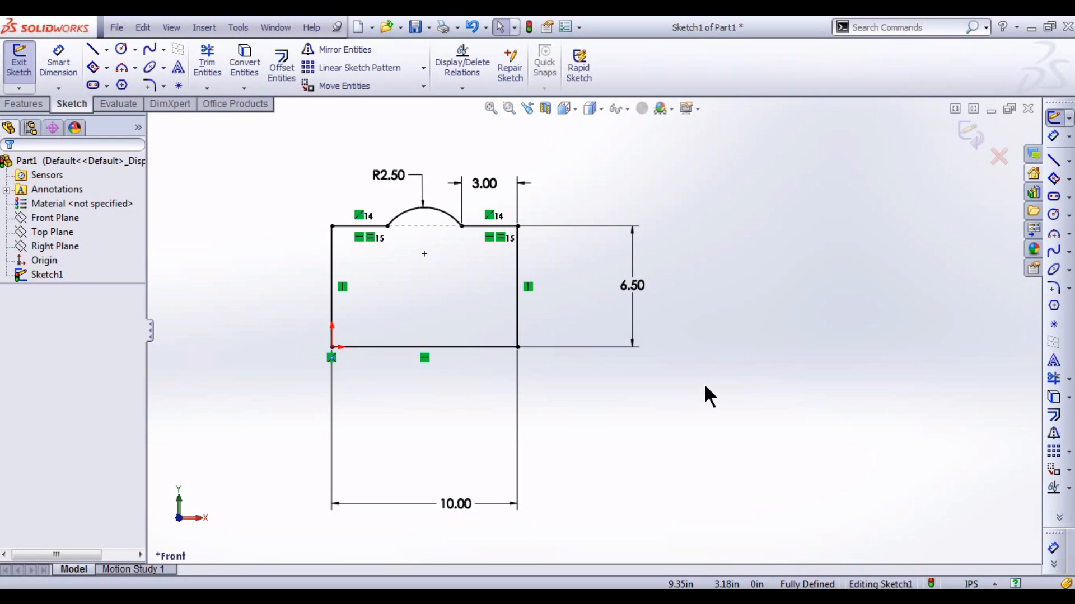
{"action": "mouse_move", "coordinate": [694, 174]}
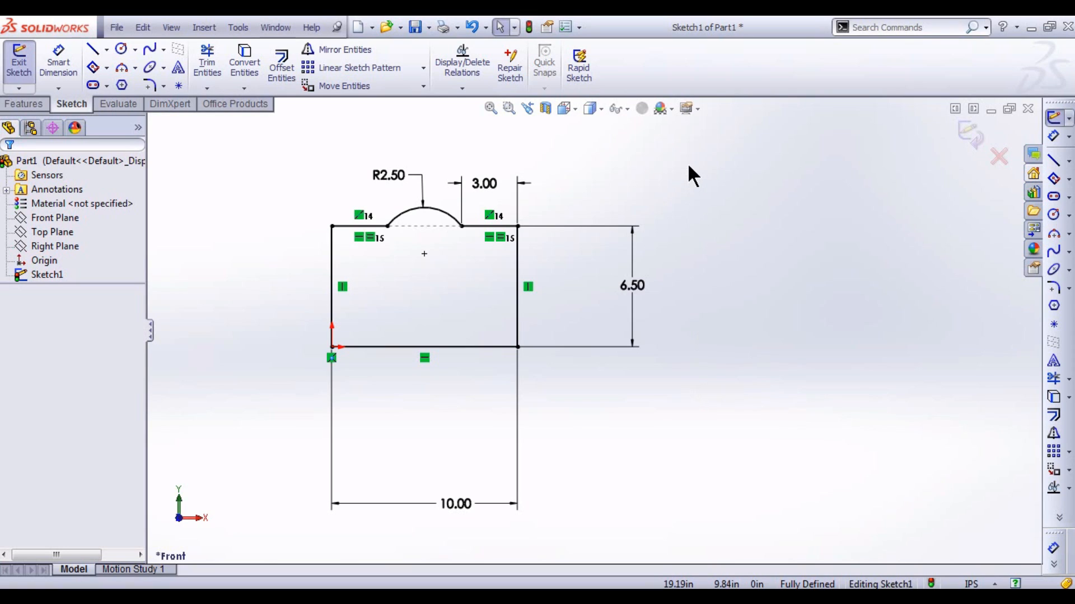